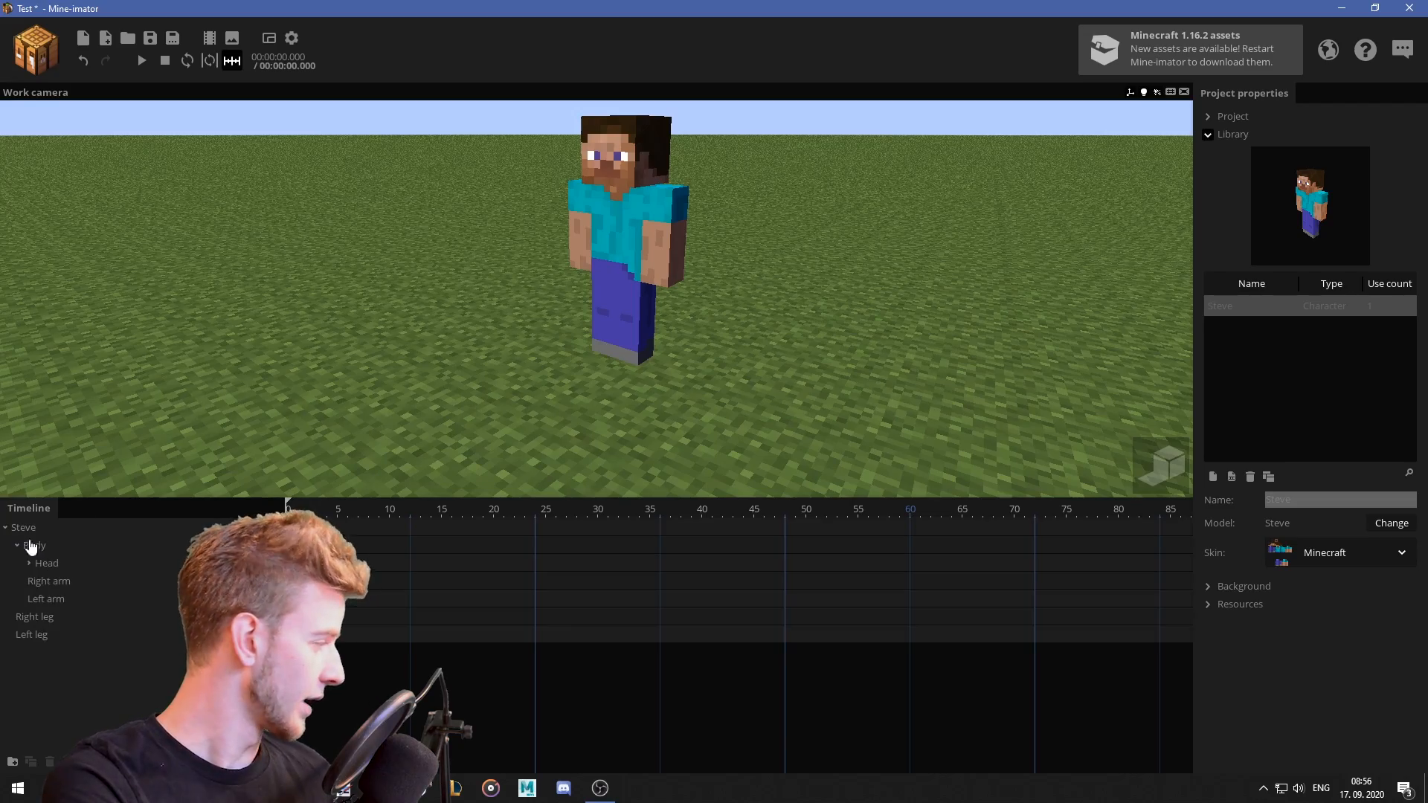
# Expand Steve's body parts in the timeline before nesting him in a new folder.
pyautogui.click(31, 635)
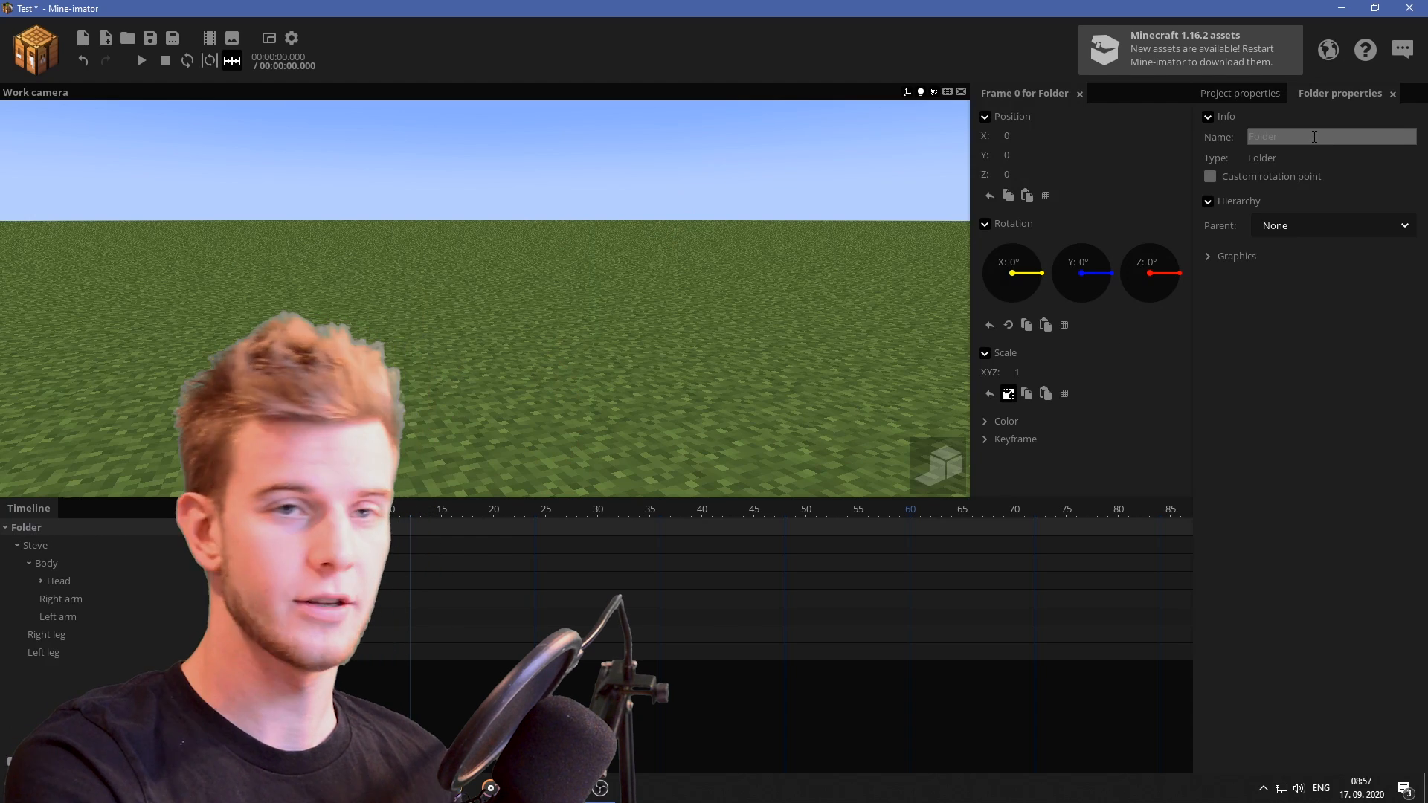
# Rename the folder holding Steve to 'Stevie Boi'.
pyautogui.write('Stevie Boi')
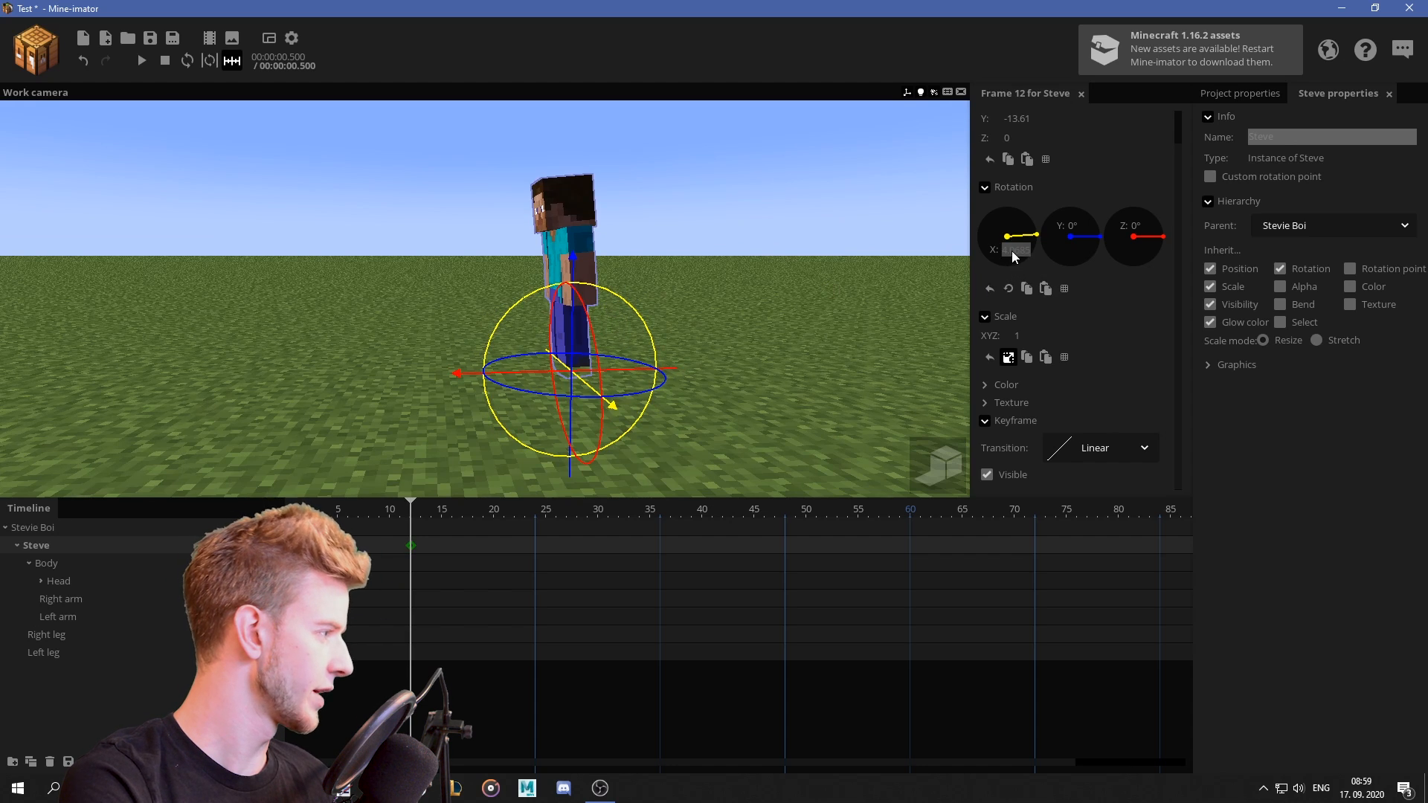
# Tilt Steve forward at frame 12 and select the left leg for its first stride pose.
pyautogui.moveTo(1007, 235); pyautogui.dragTo(1021, 223)
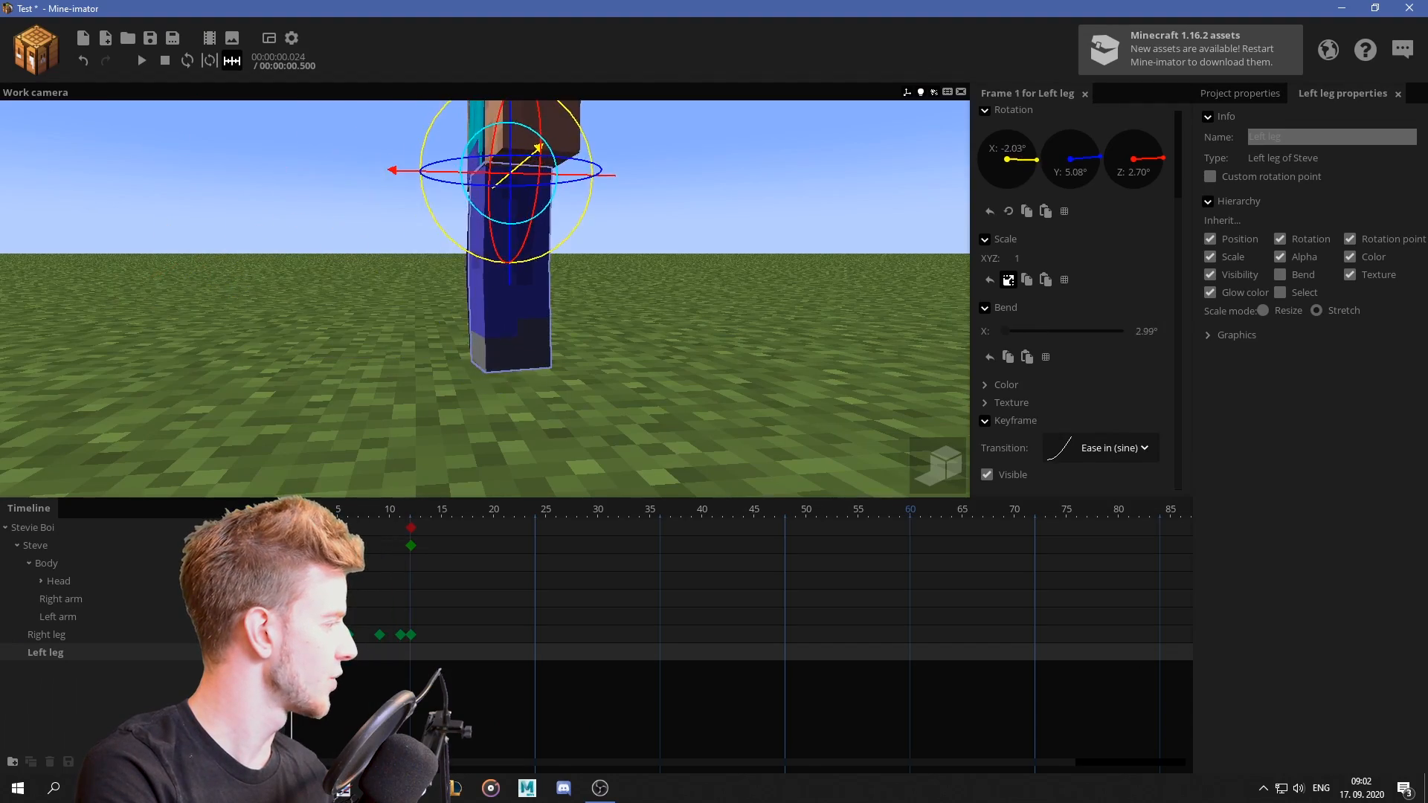
pyautogui.click(338, 508)
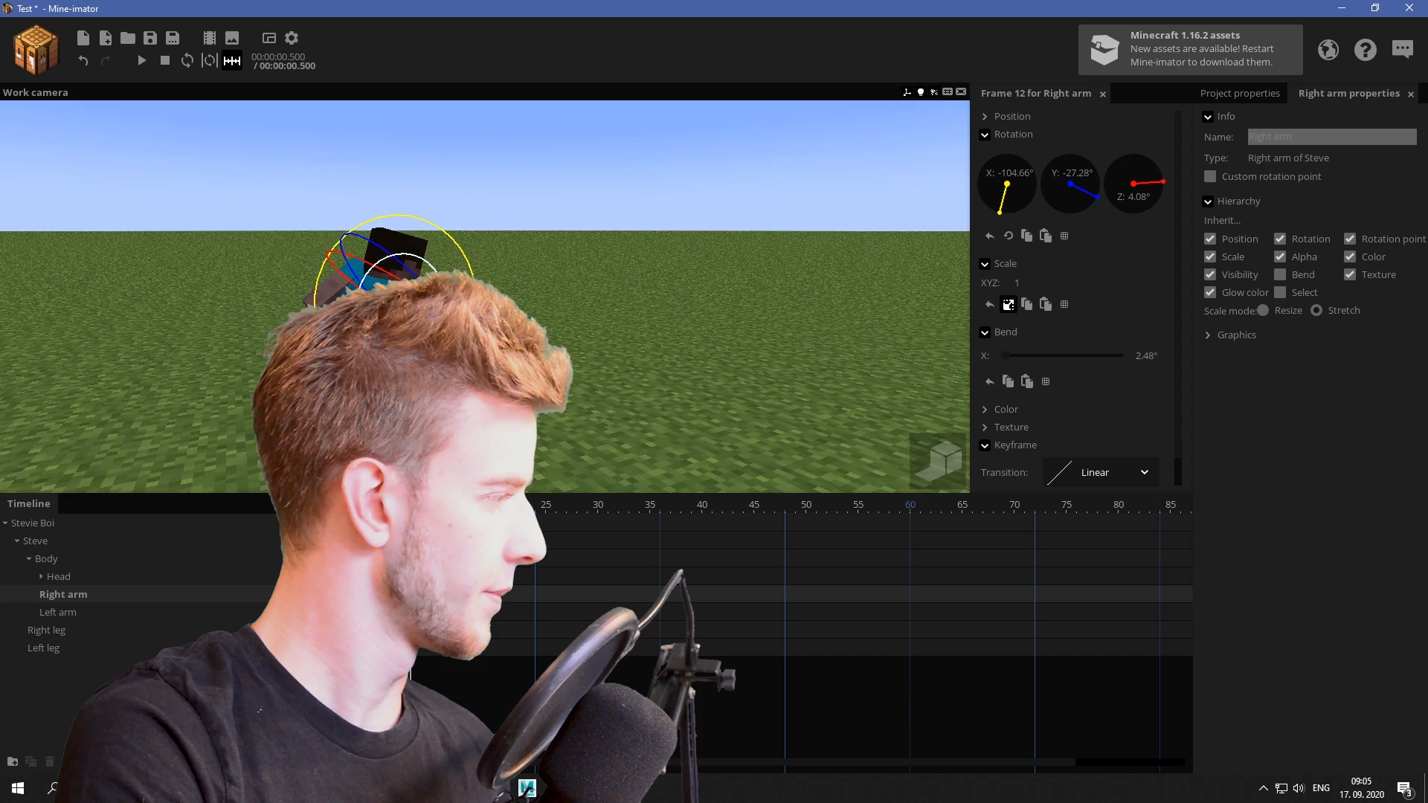
# Rotate the right arm into the leap pose at frame 12 and scrub back to review.
pyautogui.moveTo(1020, 355); pyautogui.dragTo(1085, 356)
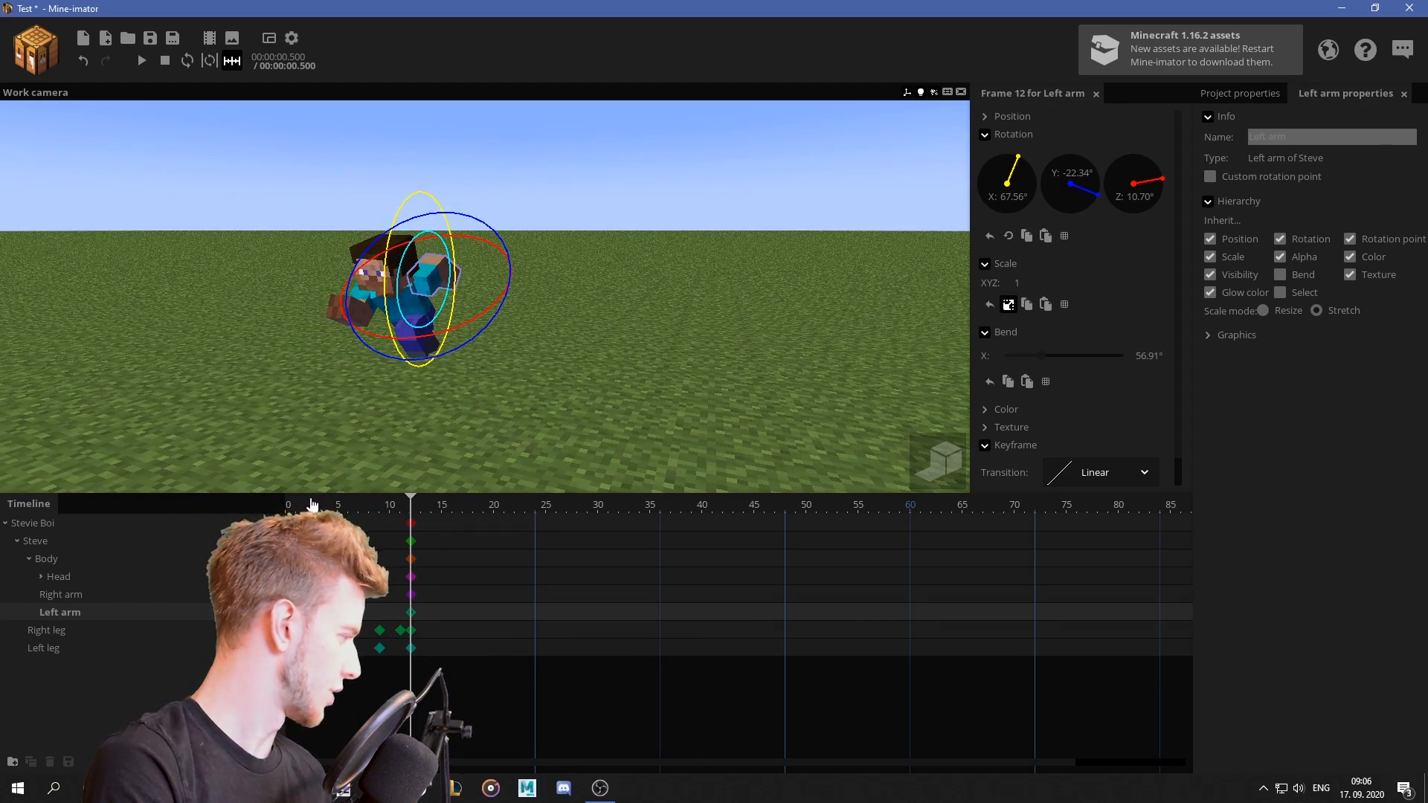
pyautogui.click(348, 504)
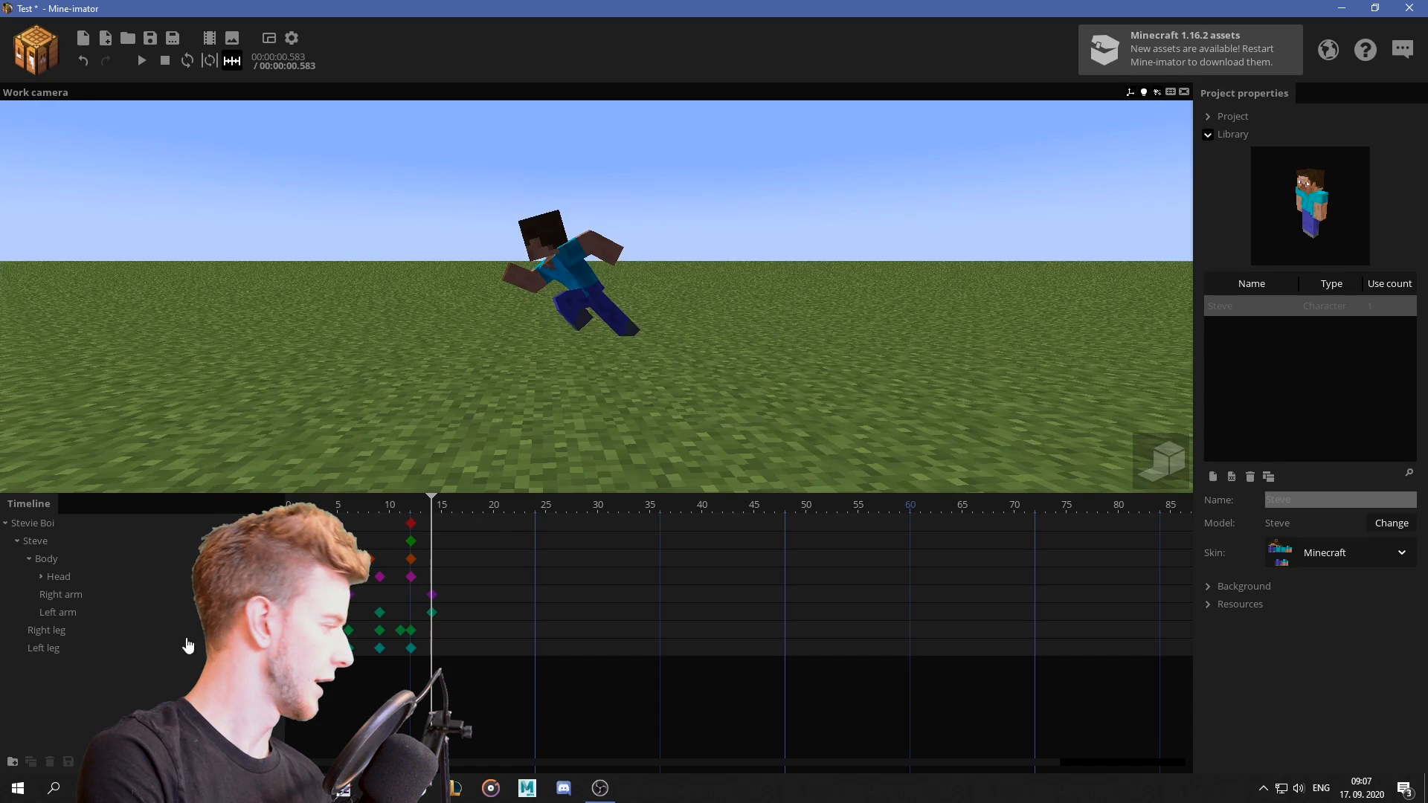
# Key the left leg's stride pose at frame 14 as part of the running cycle.
pyautogui.click(43, 647)
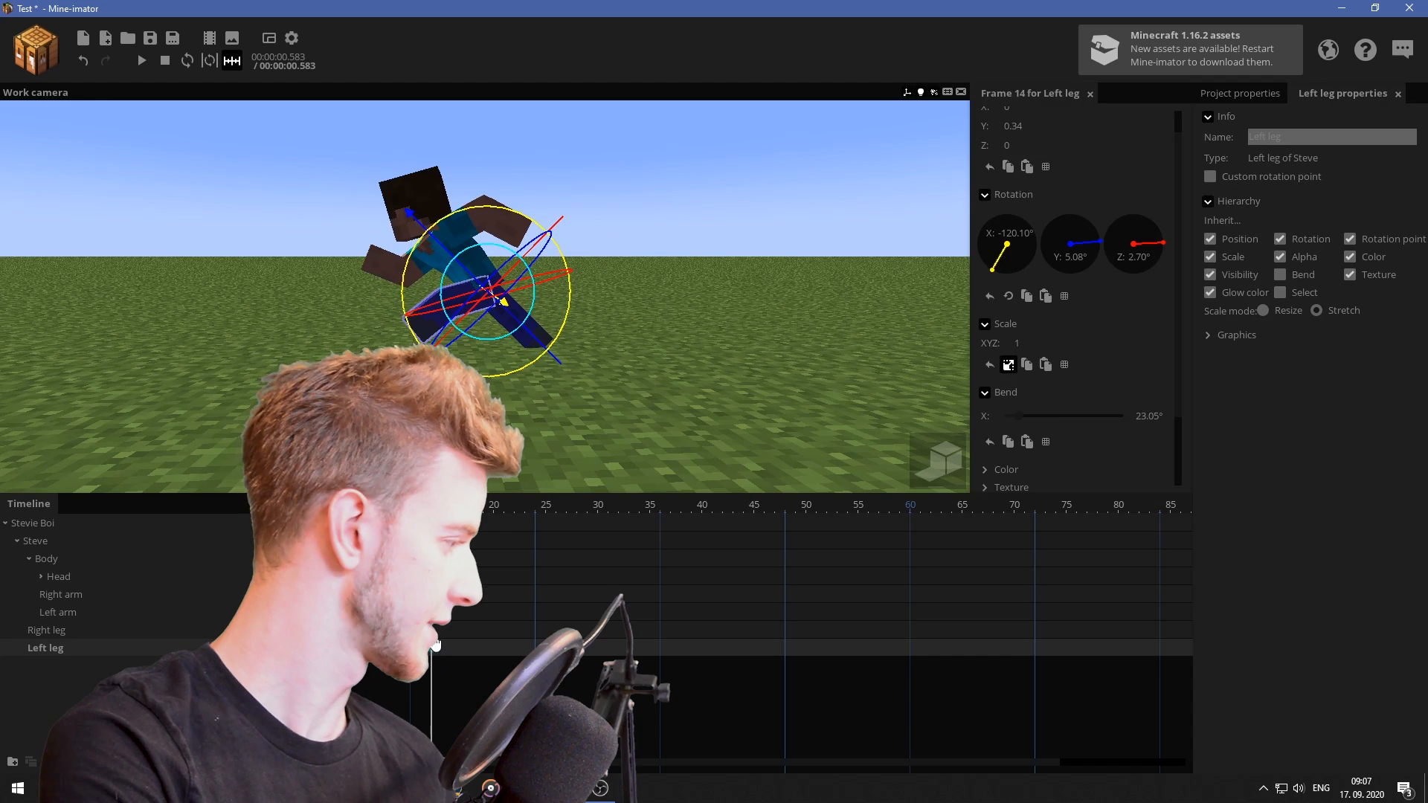
pyautogui.click(47, 629)
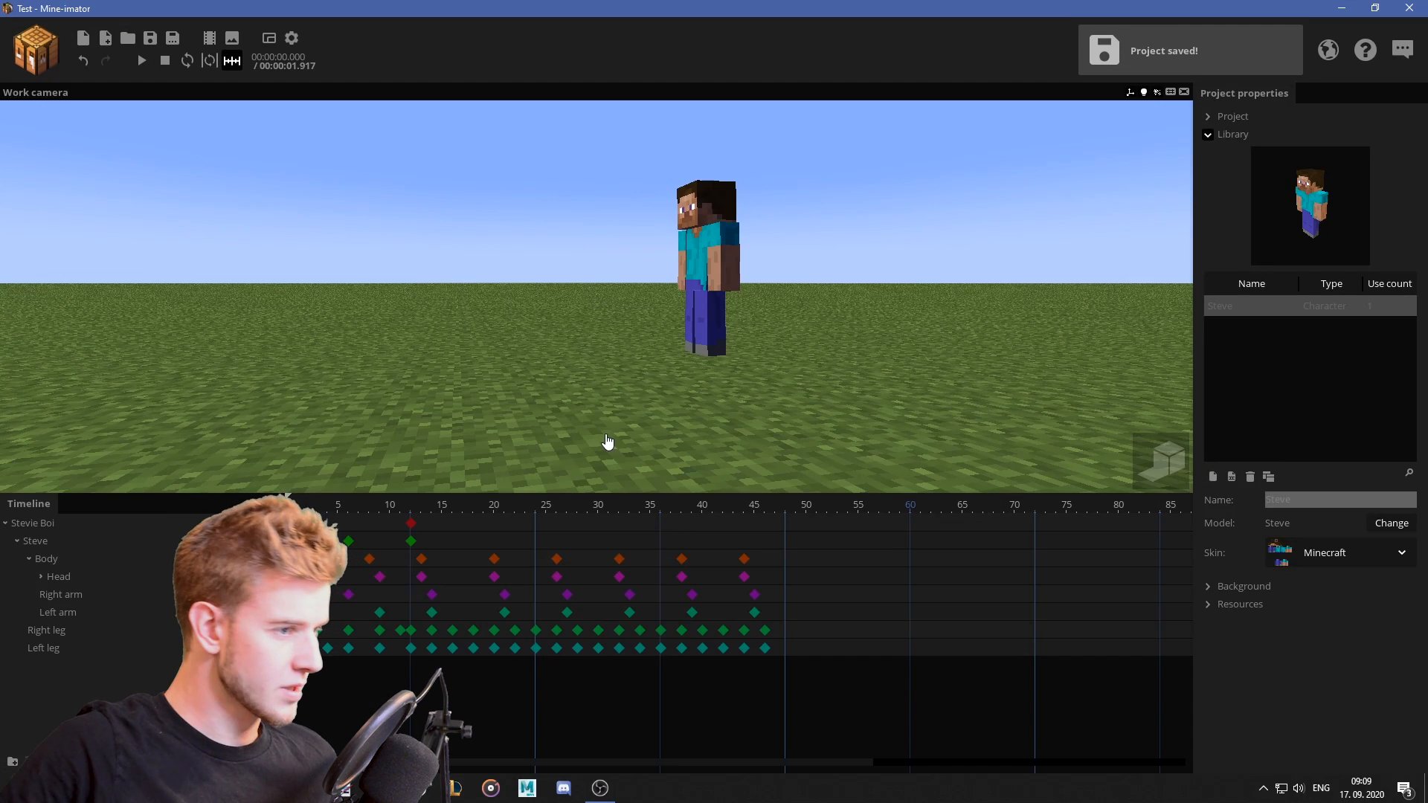
# Review playback, then key Stevie Boi's forward travel starting at frame 12.
pyautogui.click(141, 60)
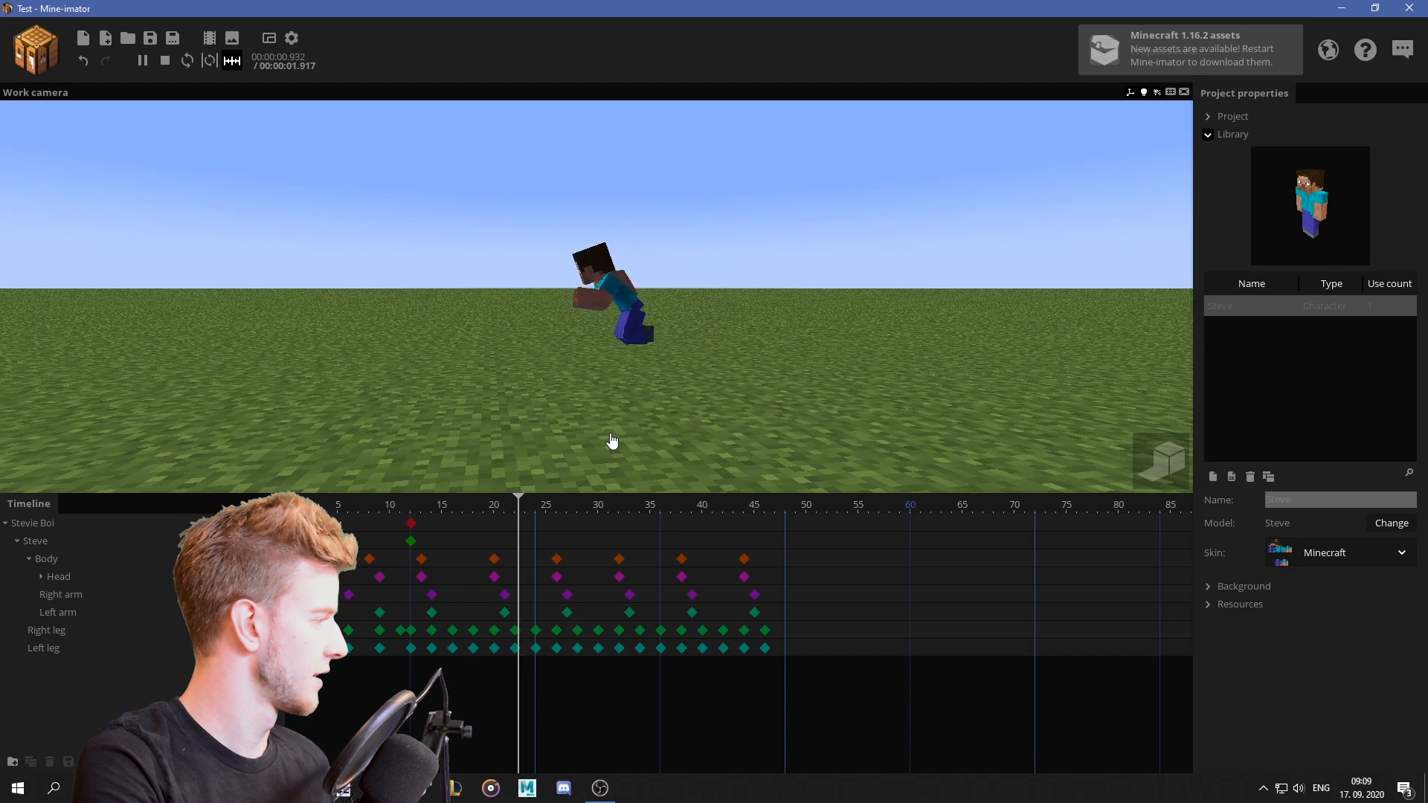
pyautogui.click(165, 59)
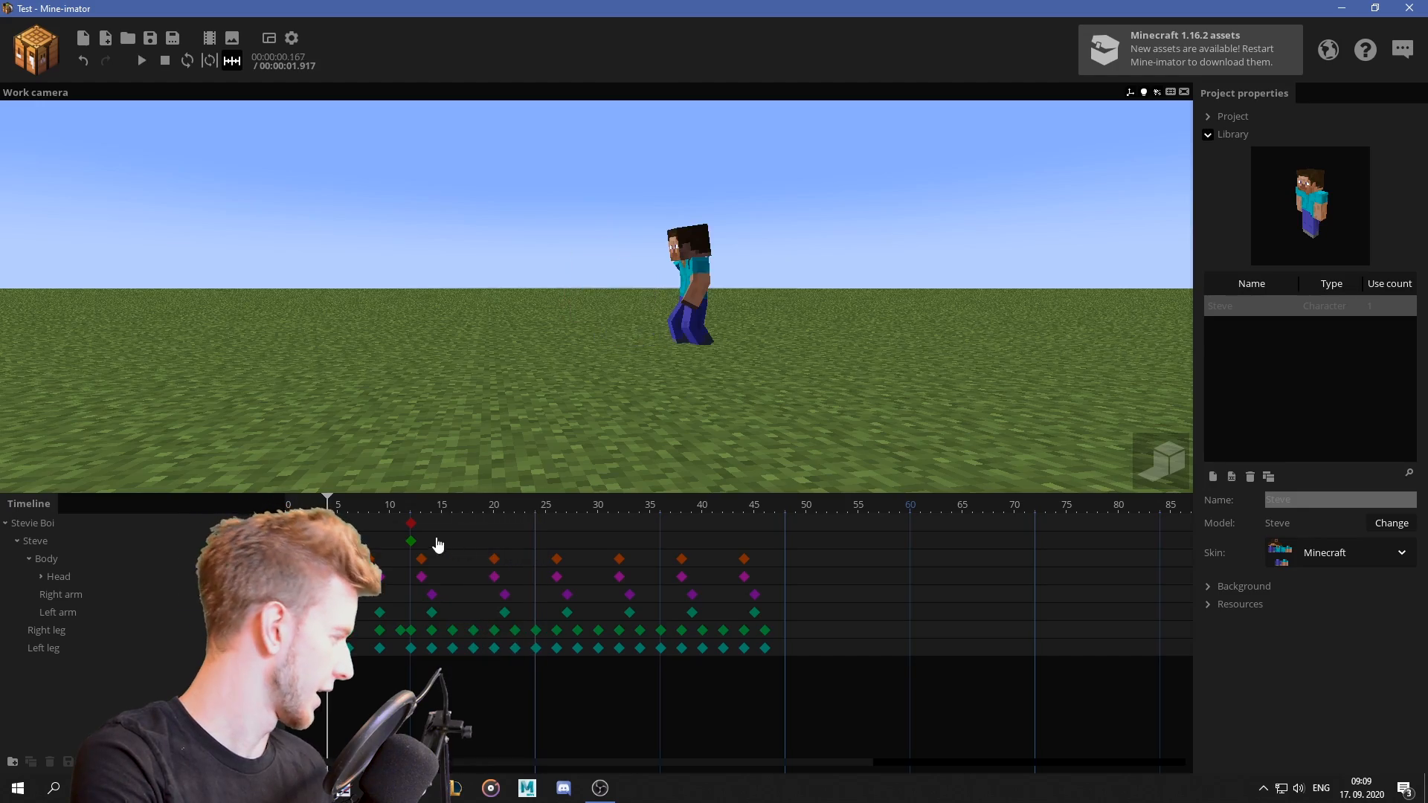
pyautogui.click(142, 59)
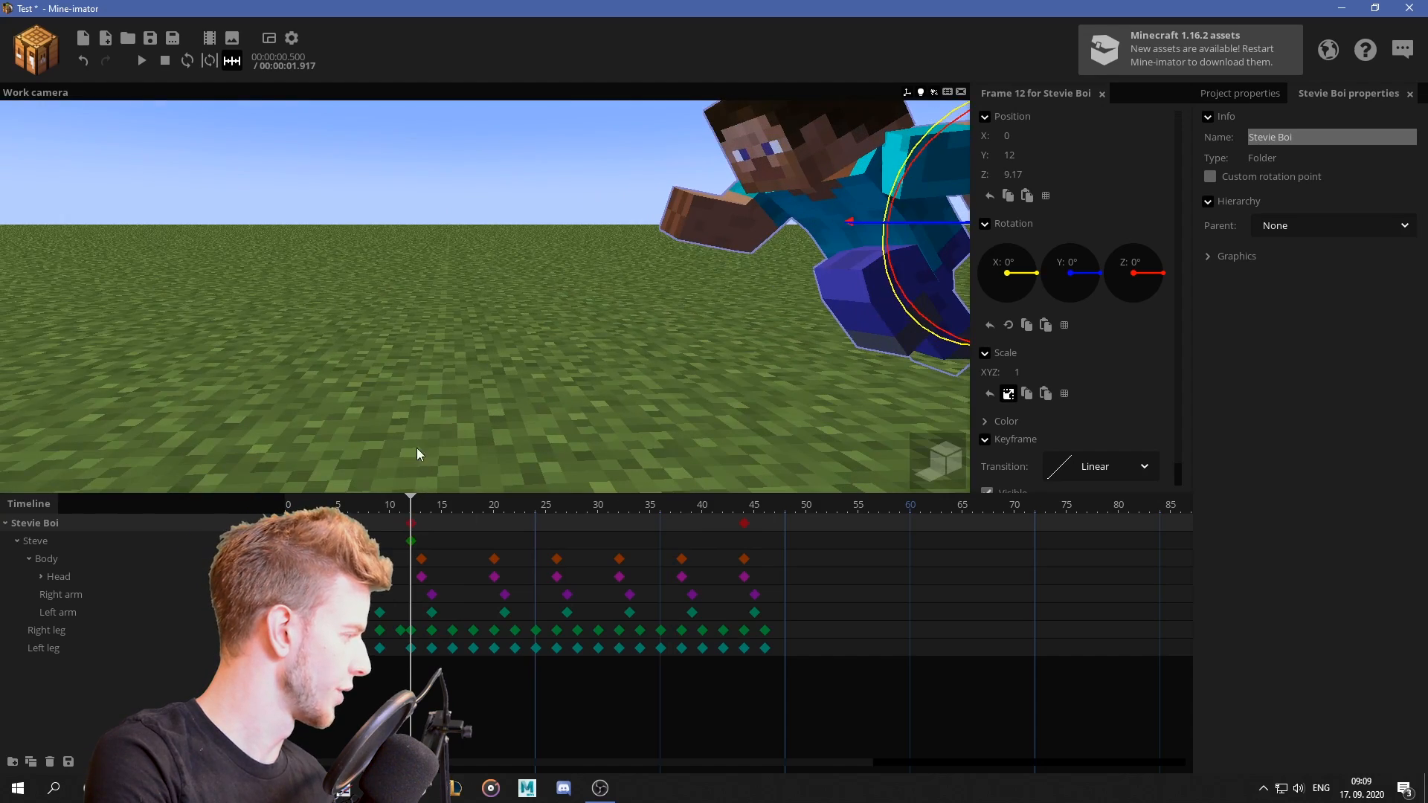
pyautogui.click(462, 504)
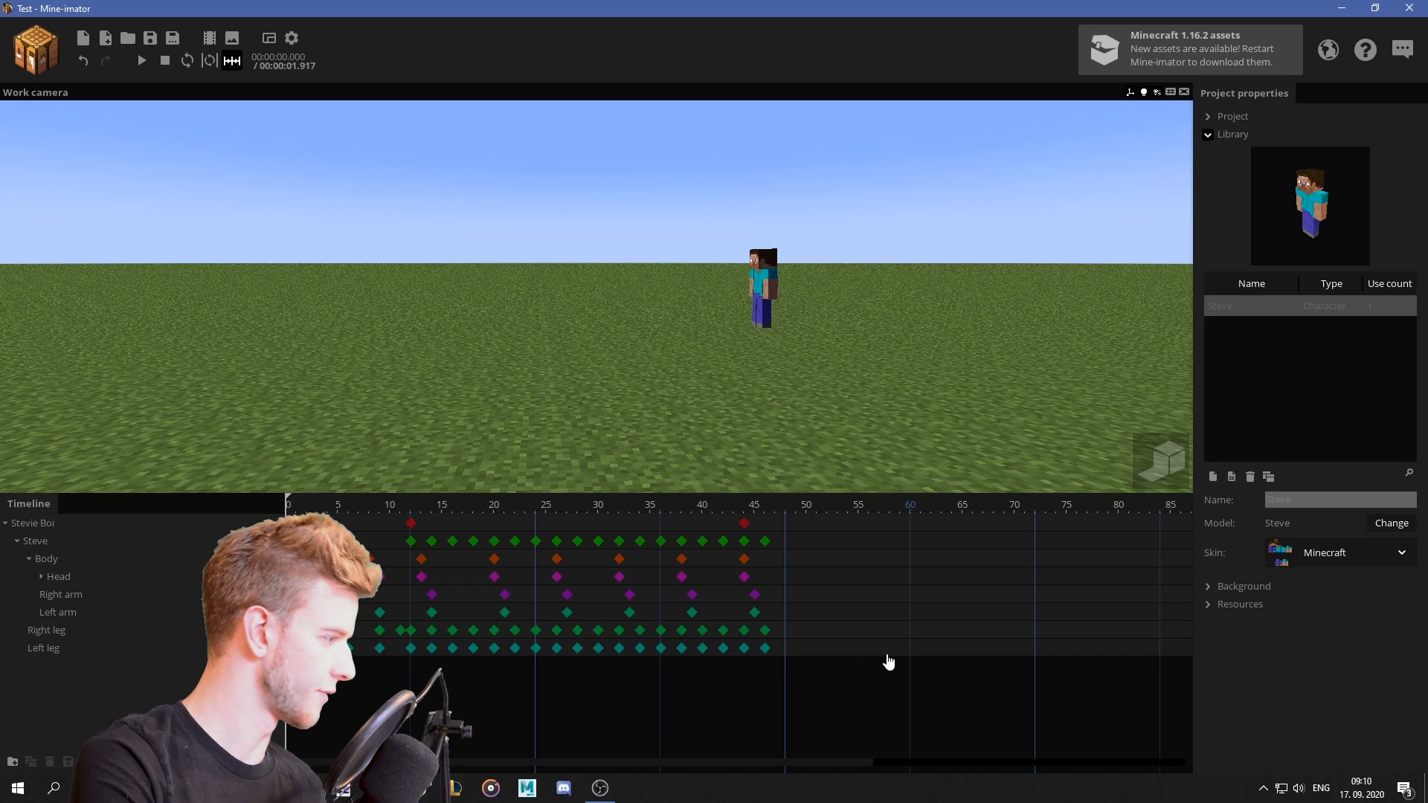
pyautogui.click(58, 575)
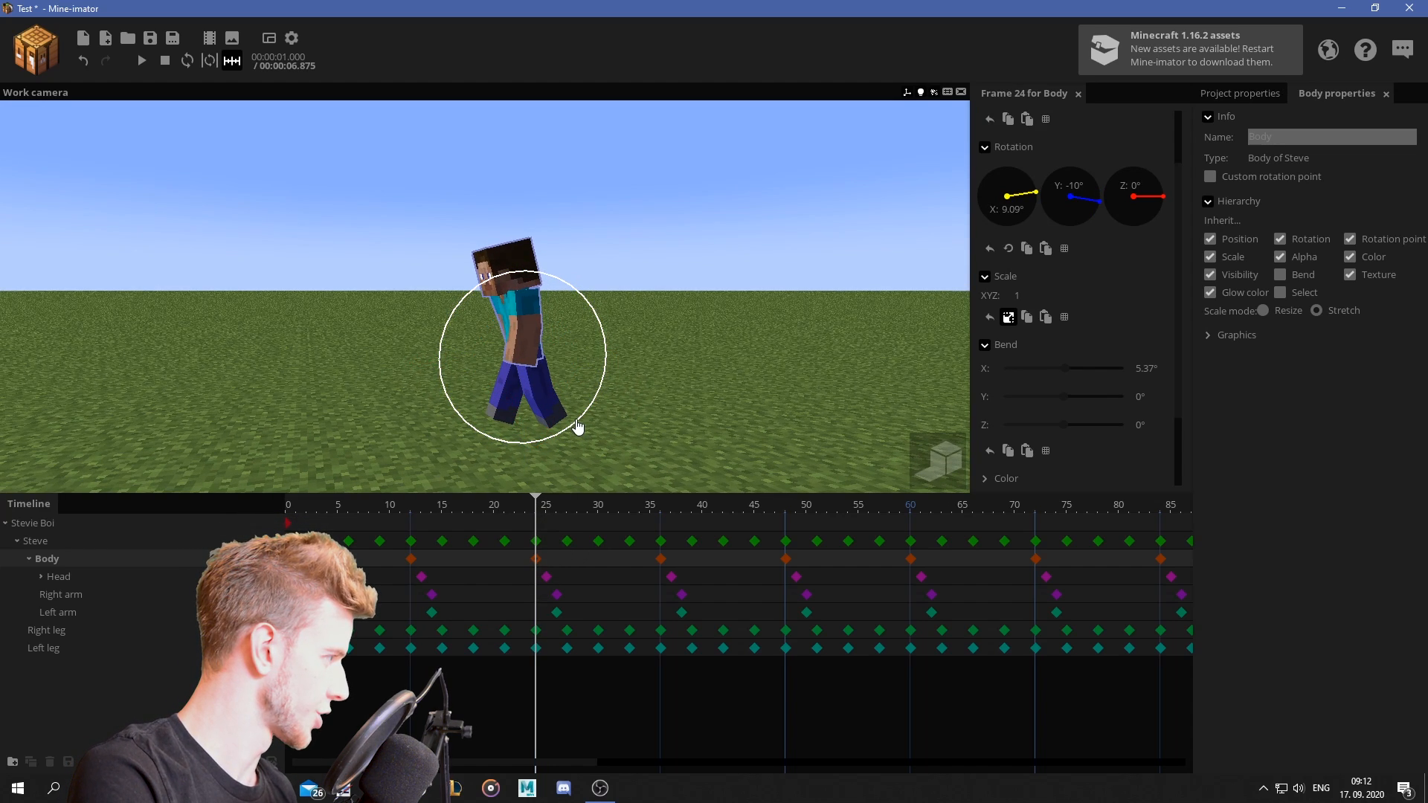
# Adjust Steve's left leg stride around frame 24.
pyautogui.click(544, 560)
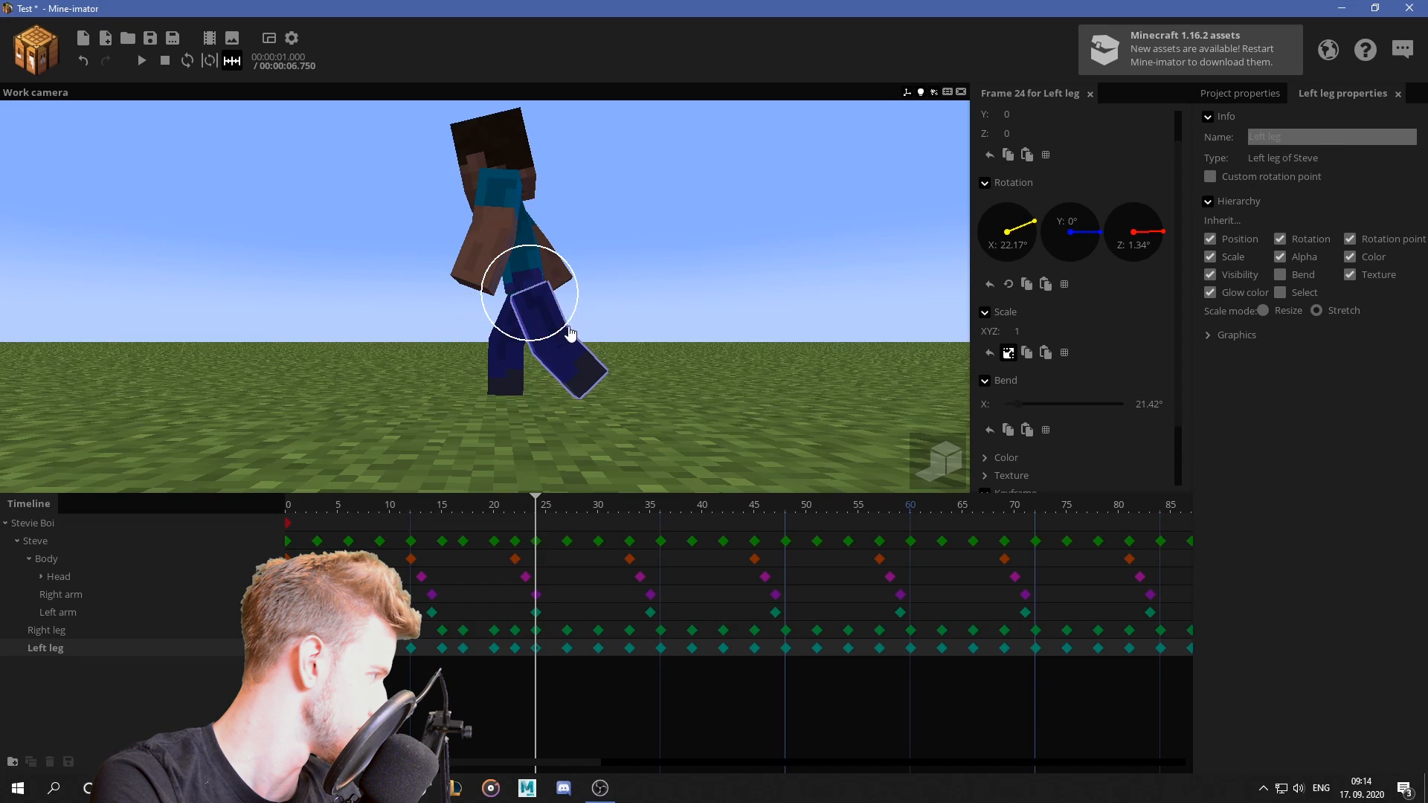
pyautogui.click(48, 629)
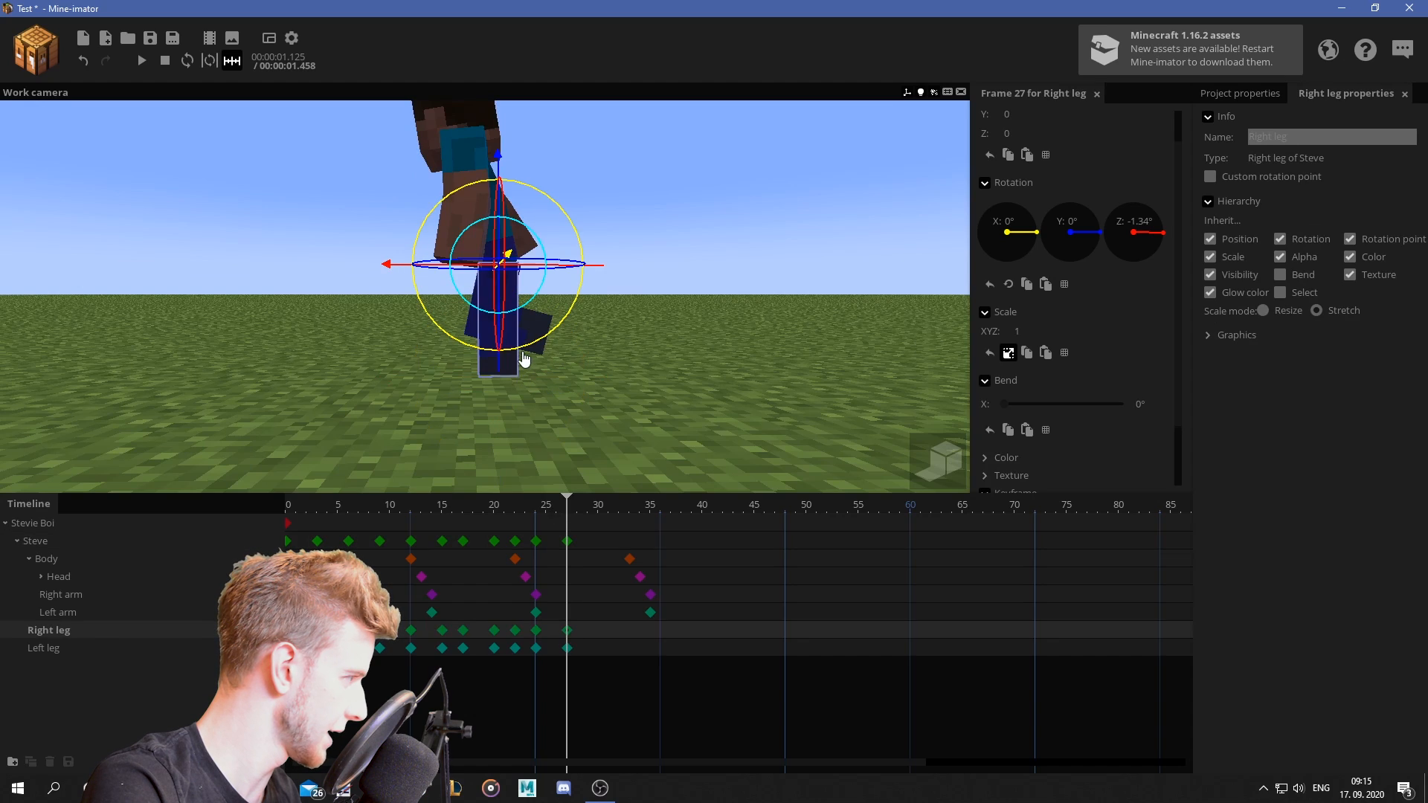
# Pose the right leg bent mid-stride around frame 35.
pyautogui.click(43, 647)
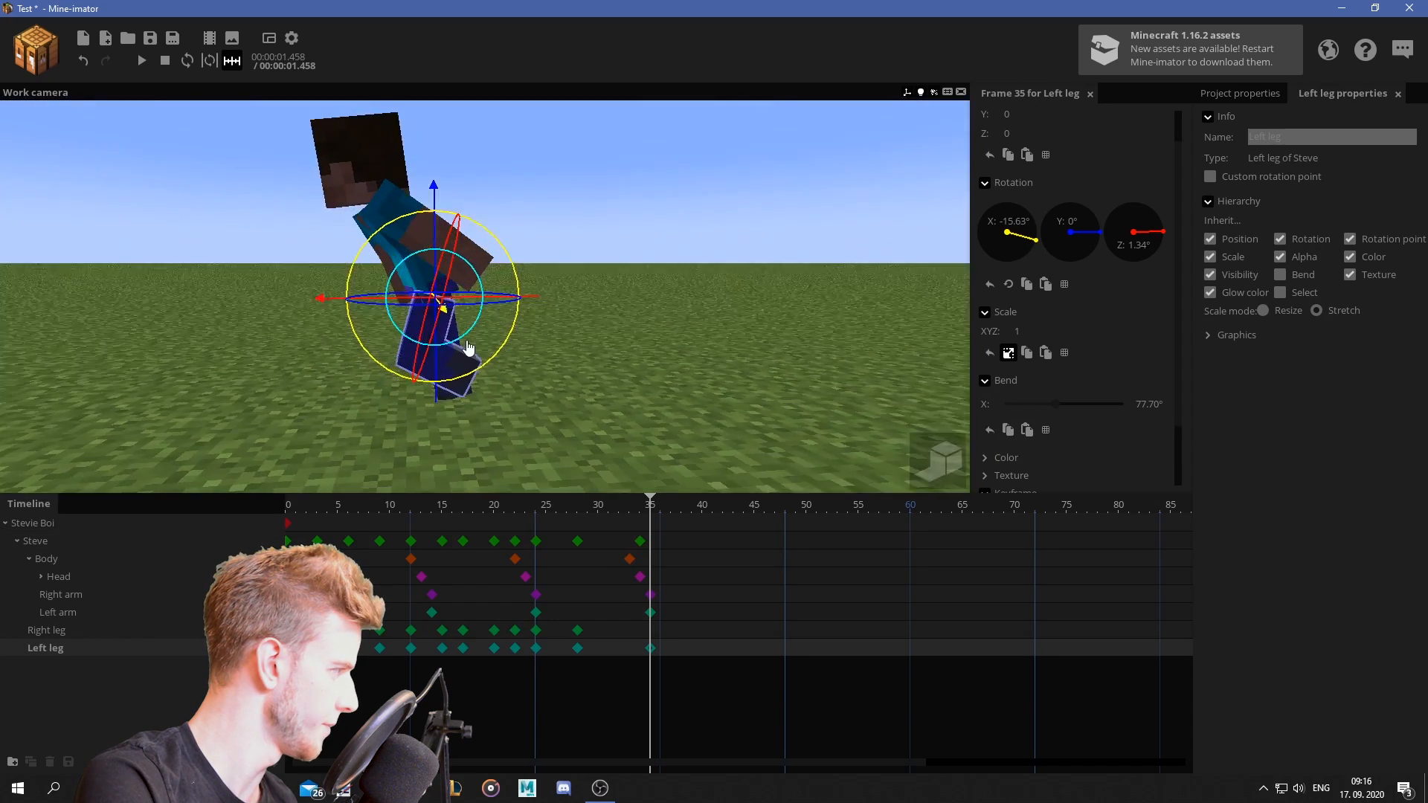
pyautogui.click(48, 629)
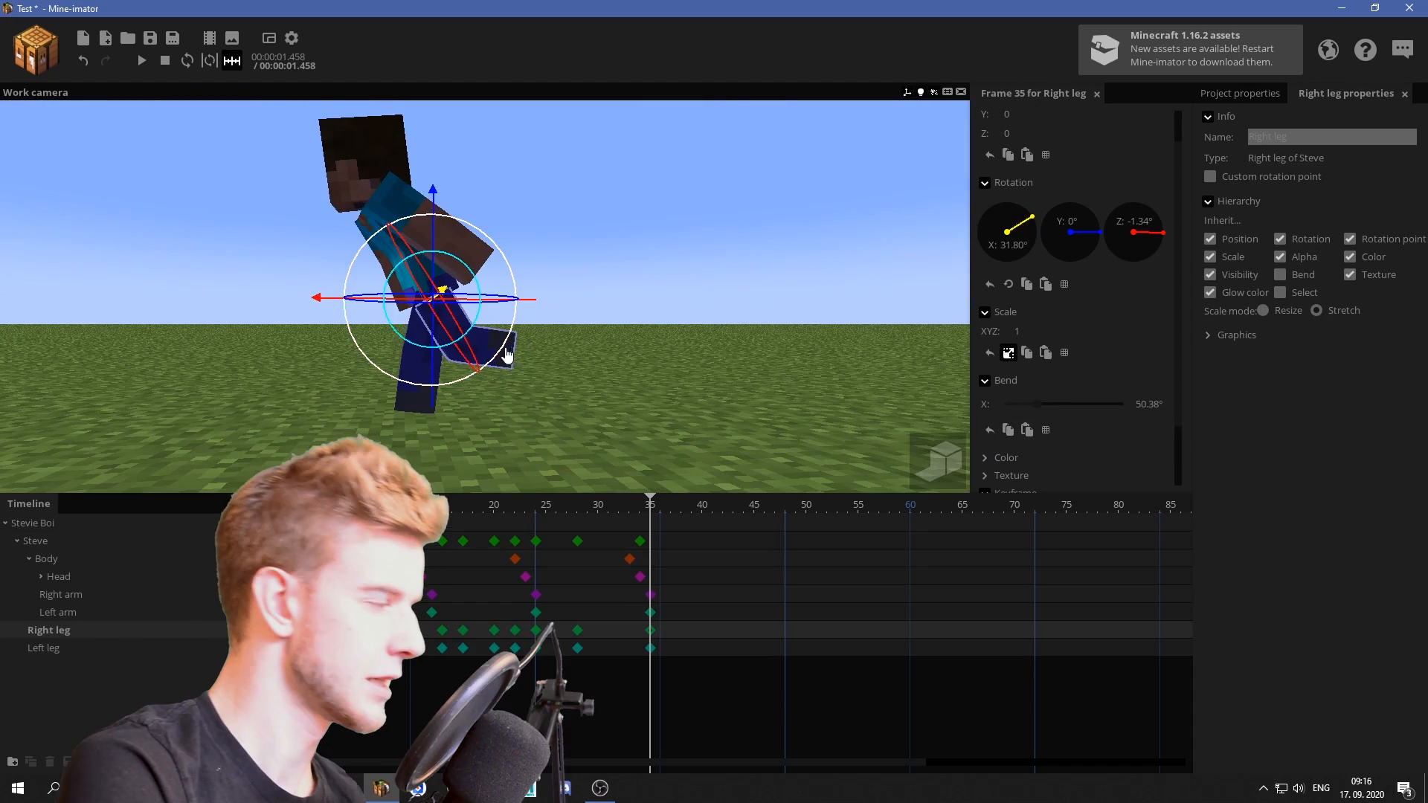
pyautogui.click(43, 647)
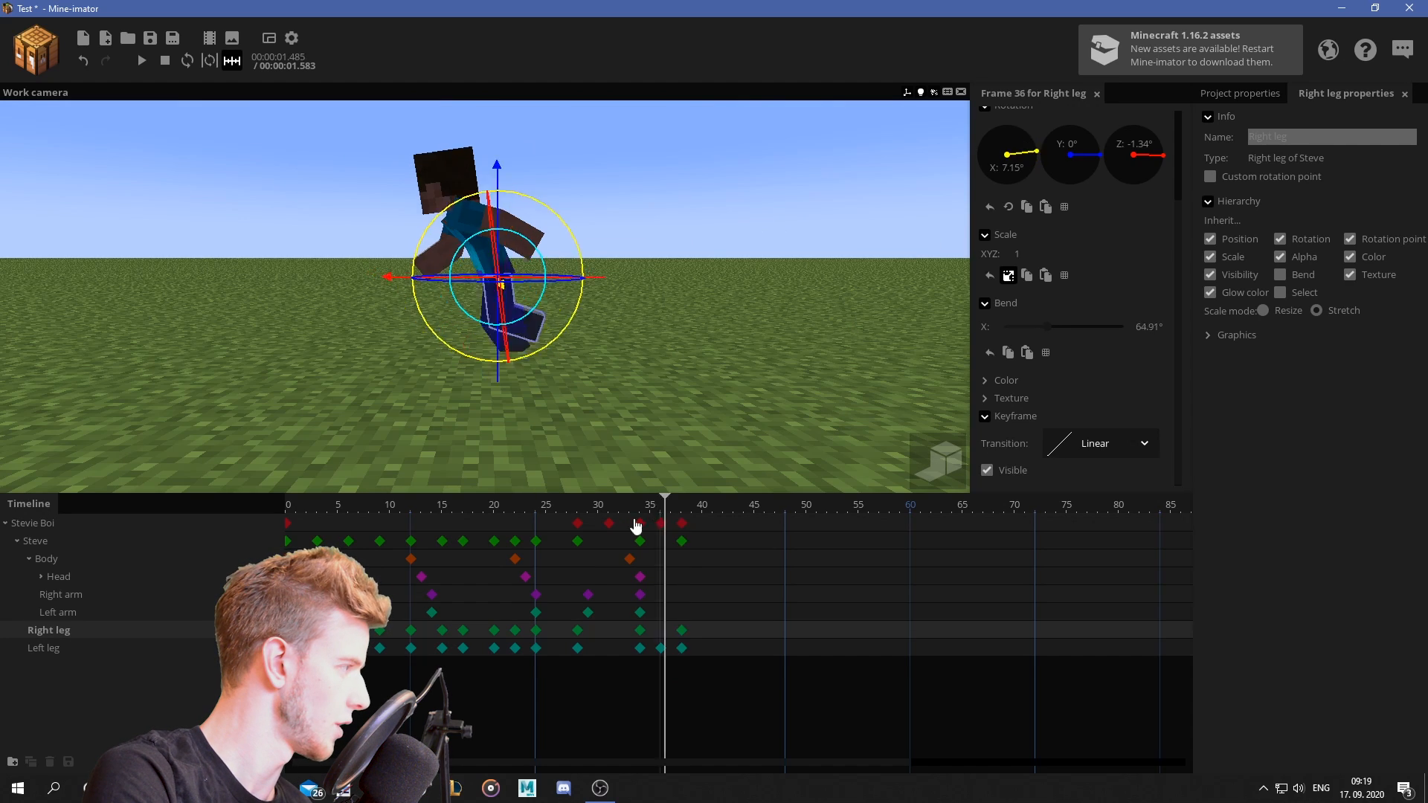
# Add Stevie Boi position keyframes raising Y for leaps with Ease out transition.
pyautogui.click(681, 647)
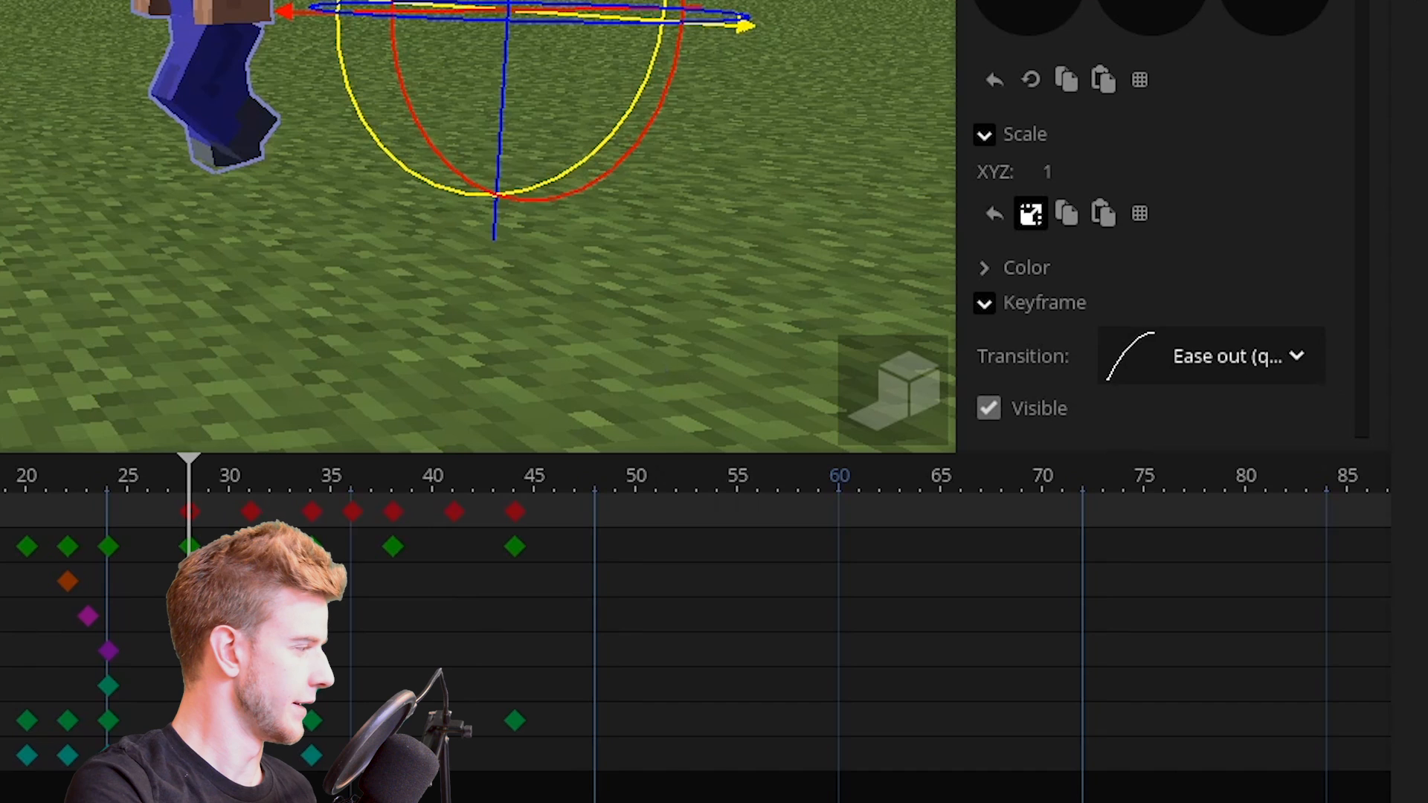
pyautogui.click(309, 464)
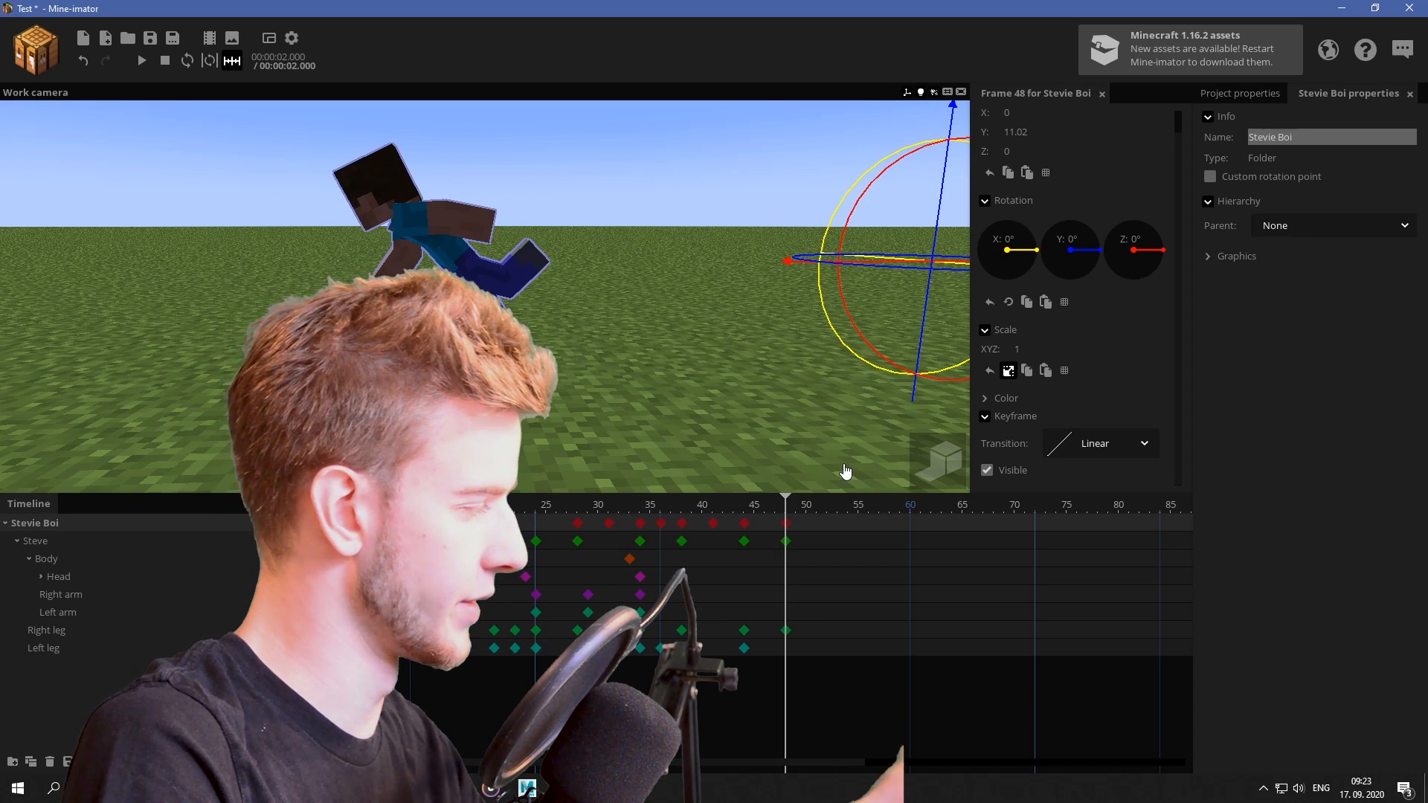
pyautogui.moveTo(834, 461)
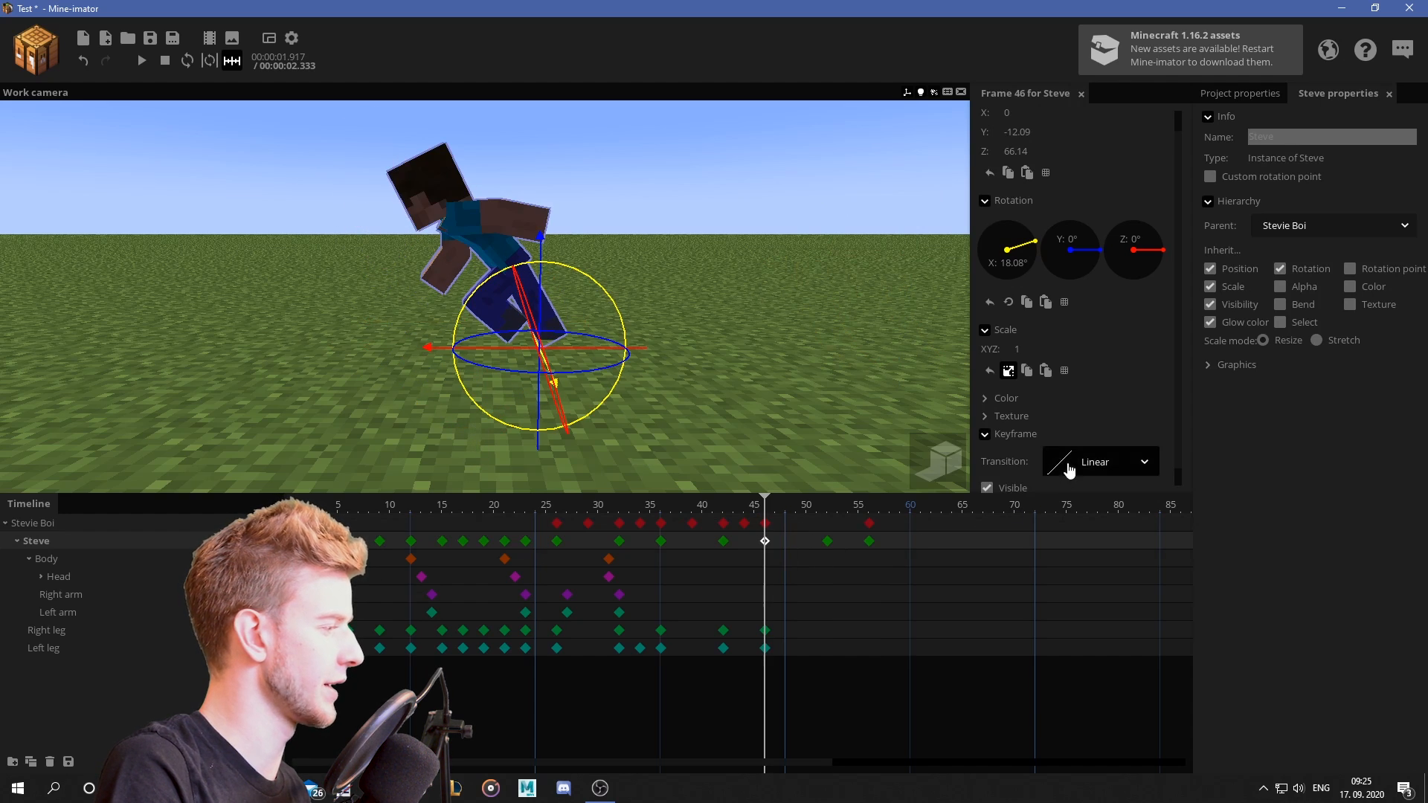
# Play back the leaping motion after keying Steve's ~18° forward tilt at frame 46.
pyautogui.click(141, 59)
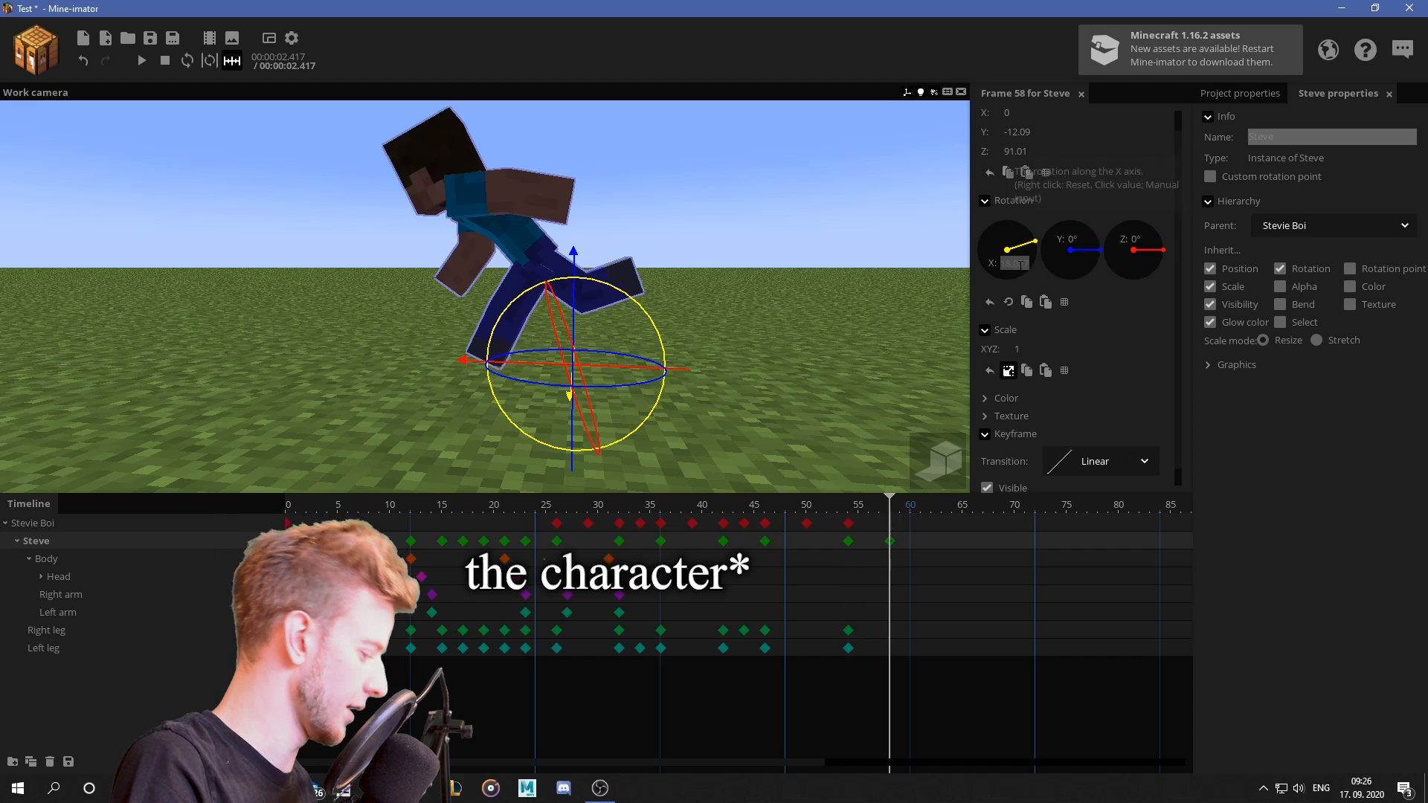
# Key Stevie Boi and leg poses around frames 56–58 to continue the sprint.
pyautogui.click(47, 630)
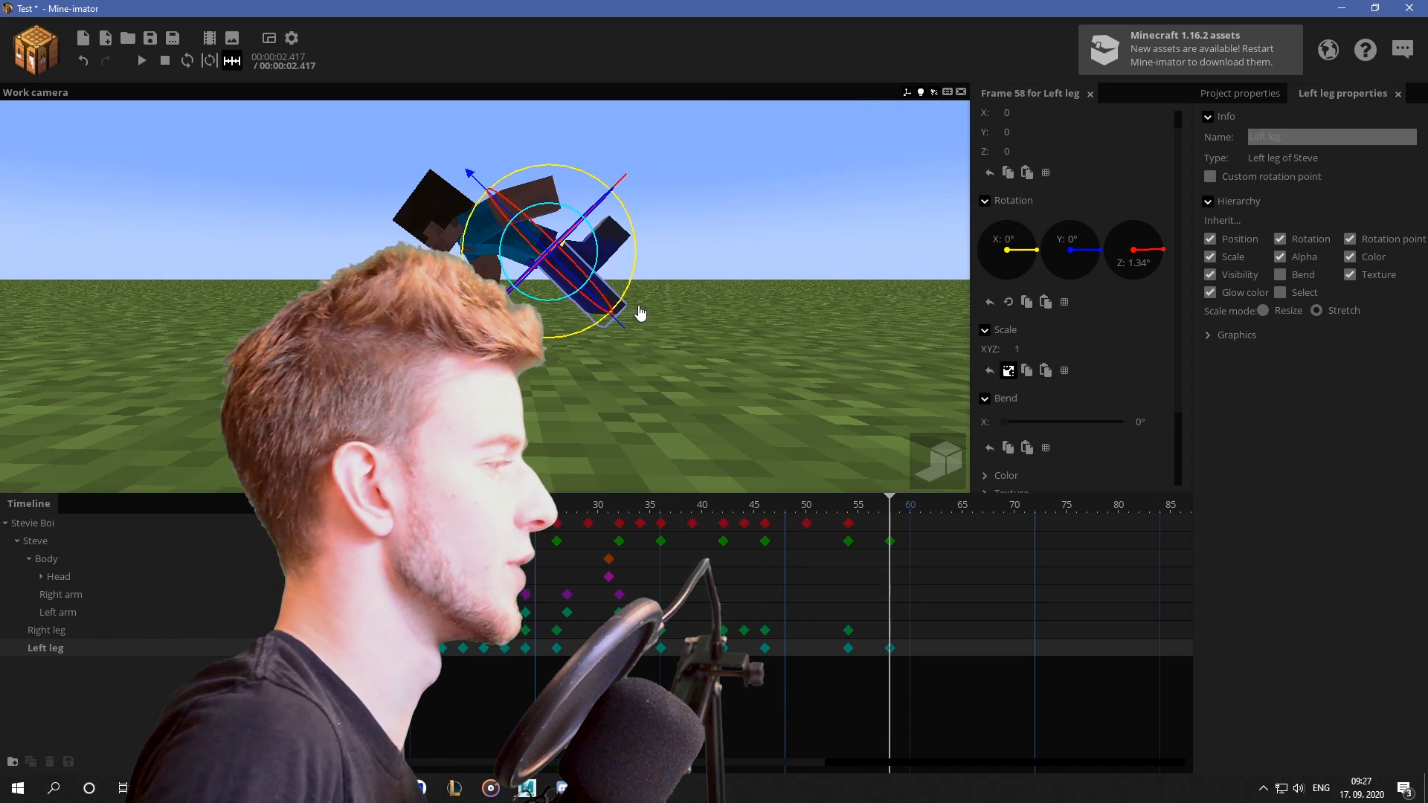
pyautogui.click(48, 629)
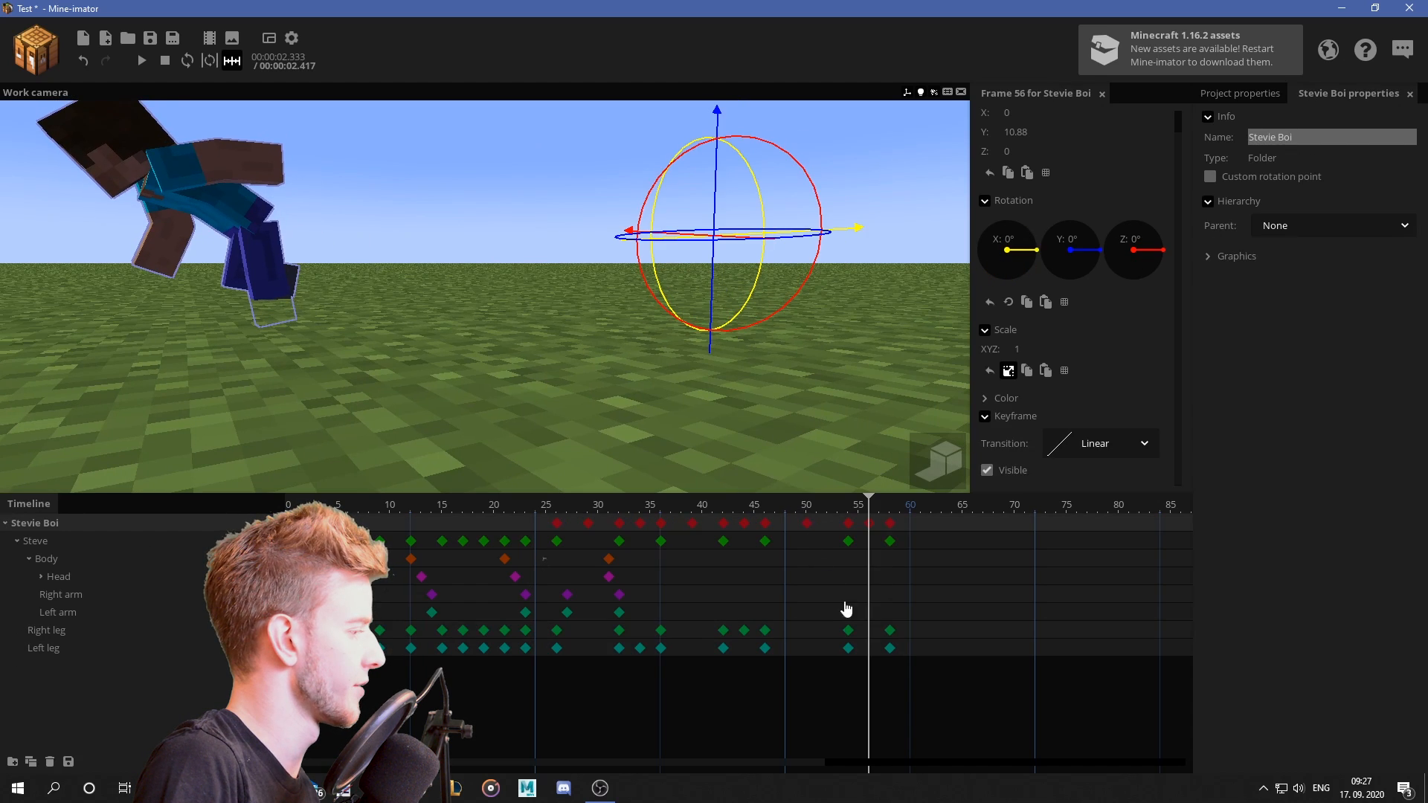
pyautogui.click(43, 647)
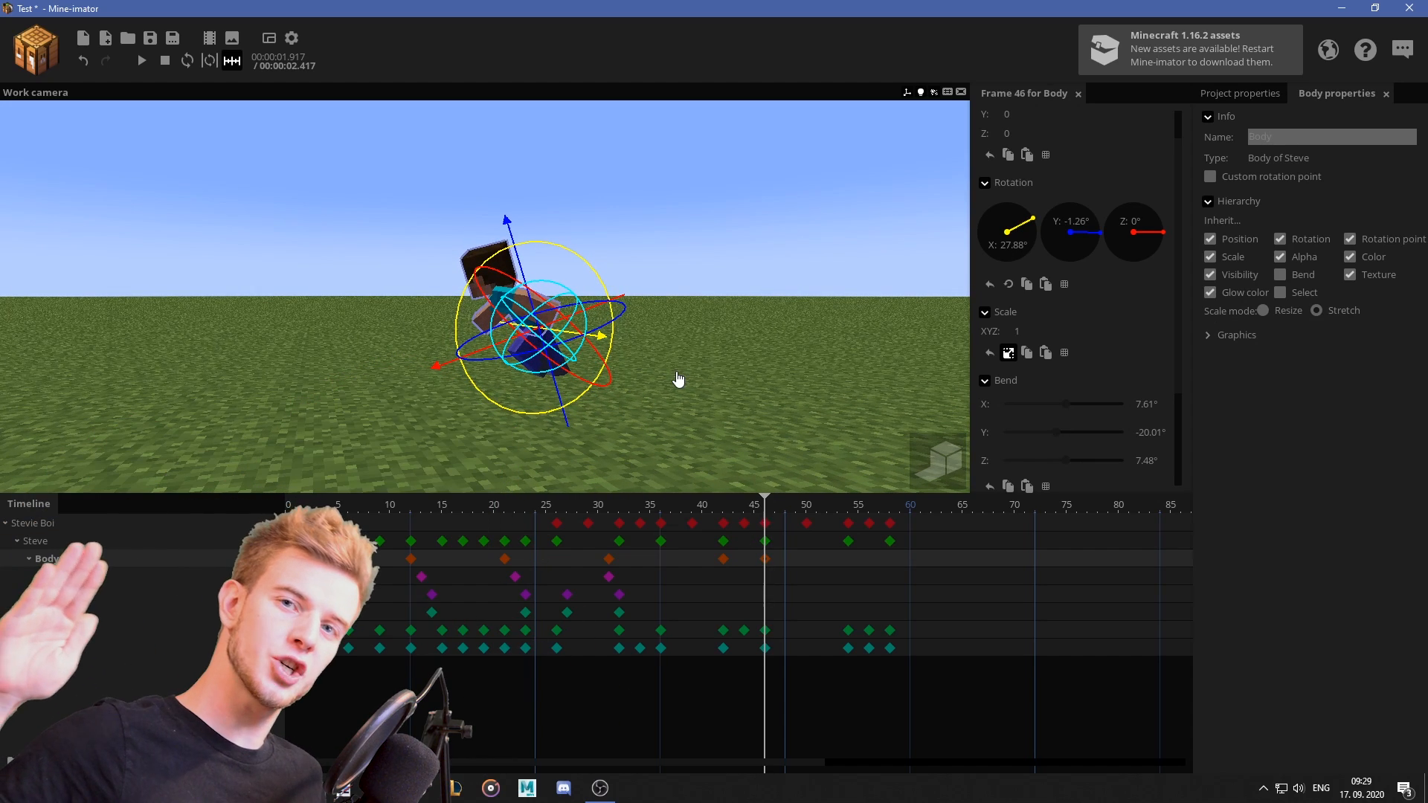
# Ease the Body keyframe at 58, then drag the last keyframes of all rows earlier to end near frame 54.
pyautogui.click(25, 557)
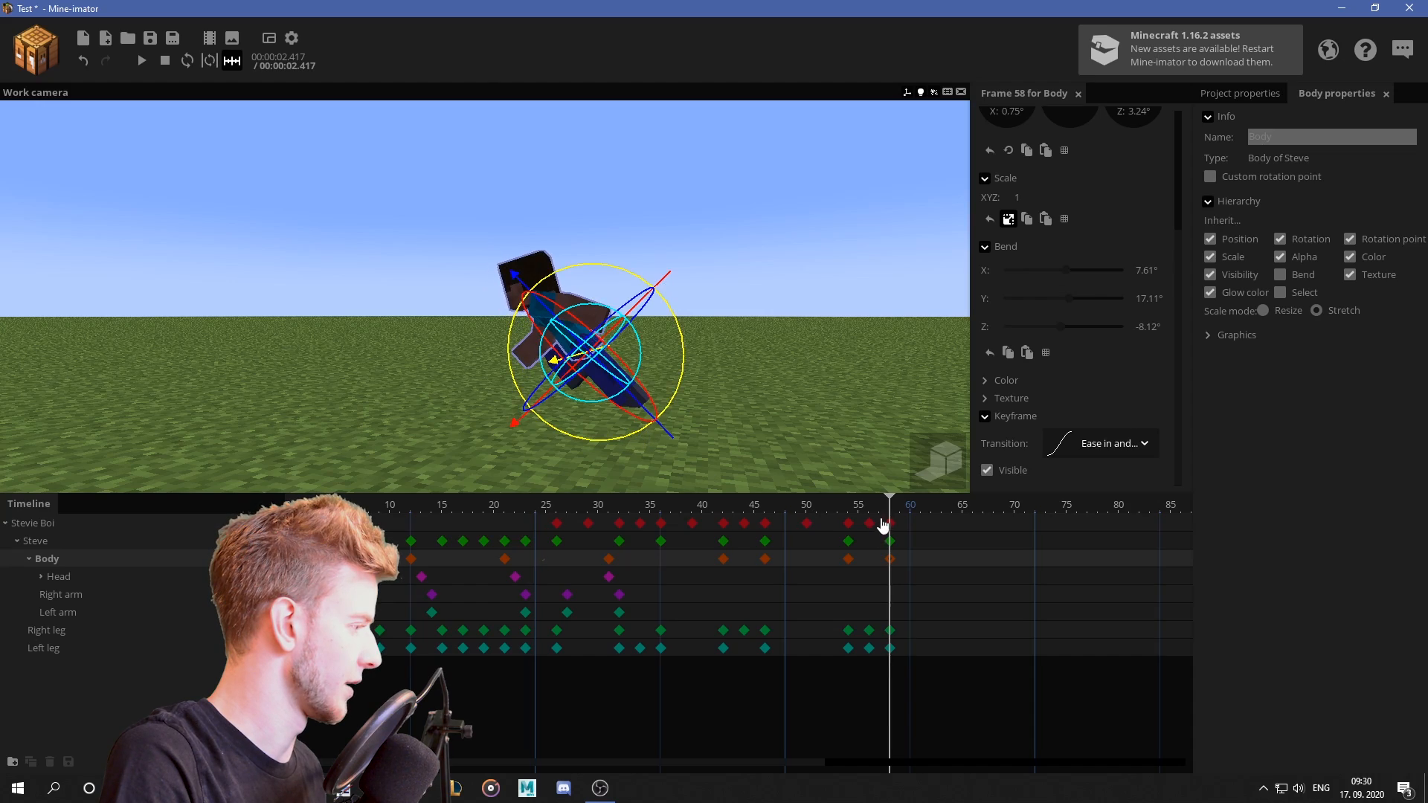
pyautogui.click(1146, 443)
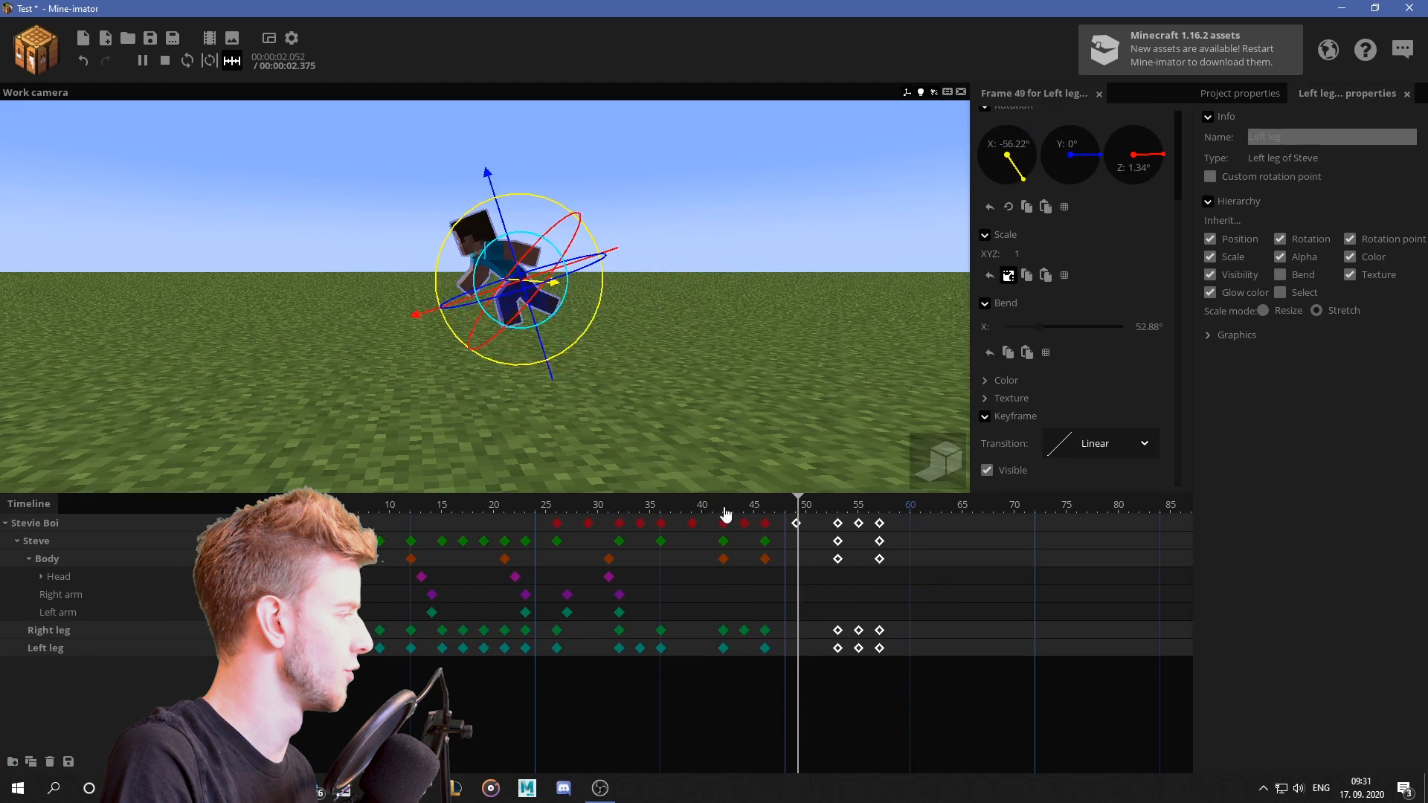
pyautogui.click(504, 504)
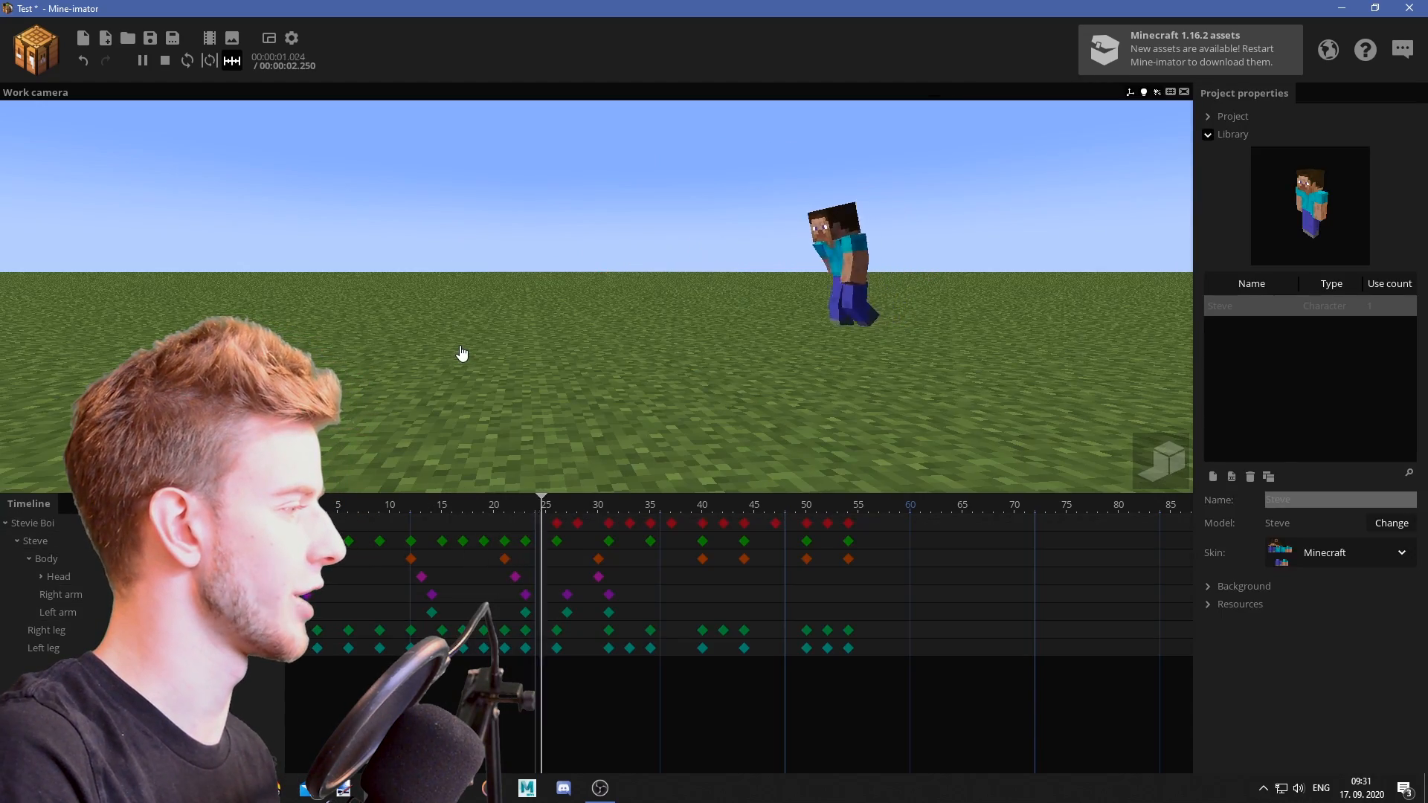
# Rotate and bend Steve's right and left arms into a sprint swing at frame 40.
pyautogui.click(700, 575)
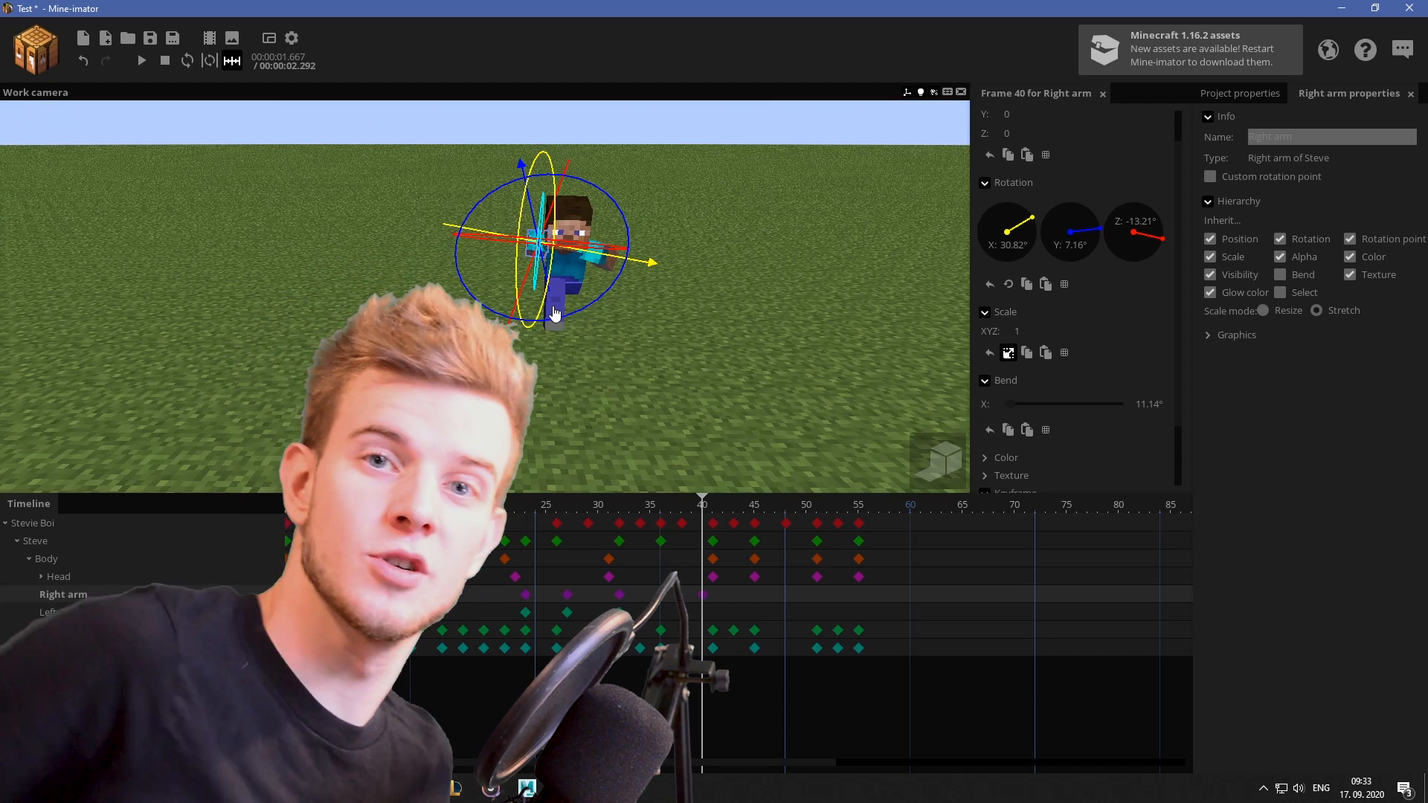
pyautogui.click(60, 612)
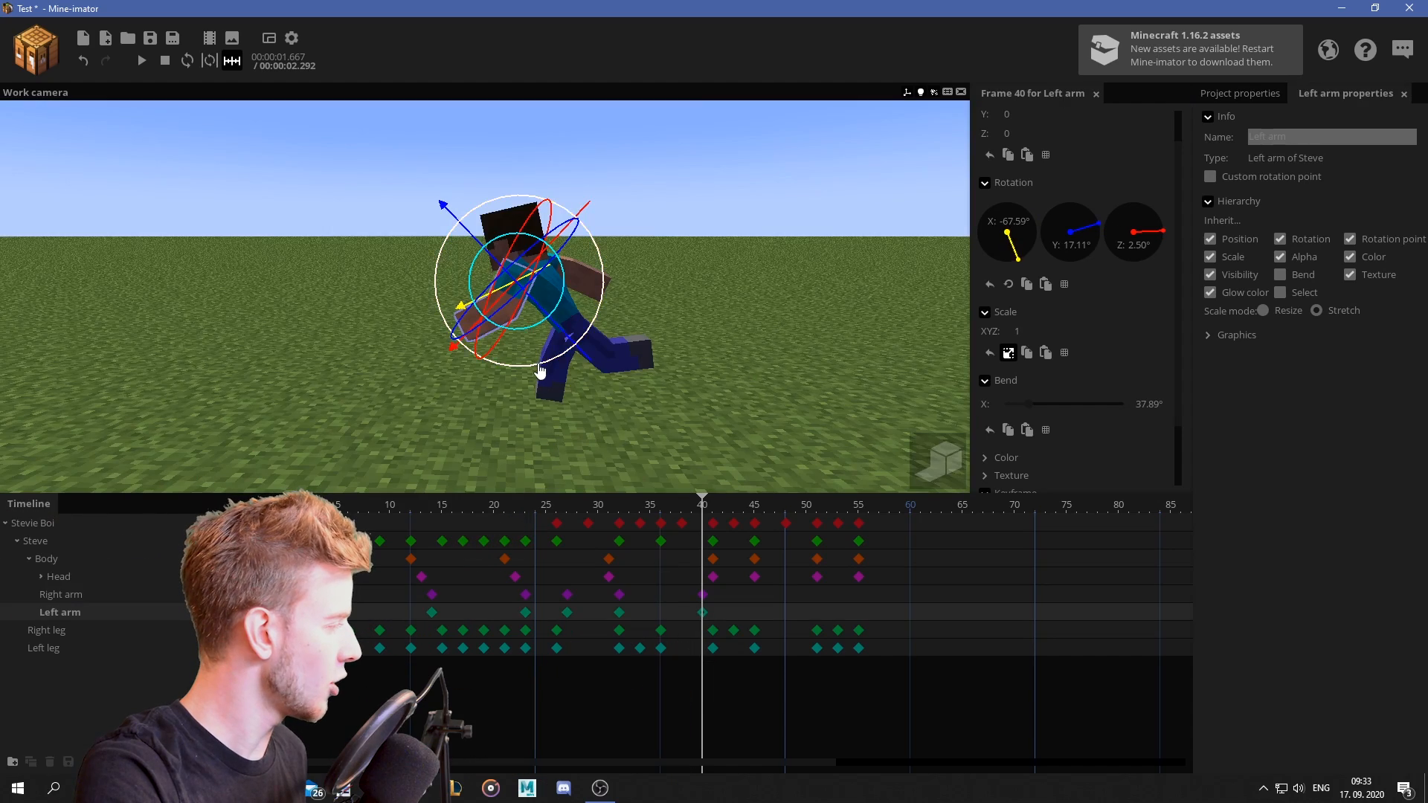